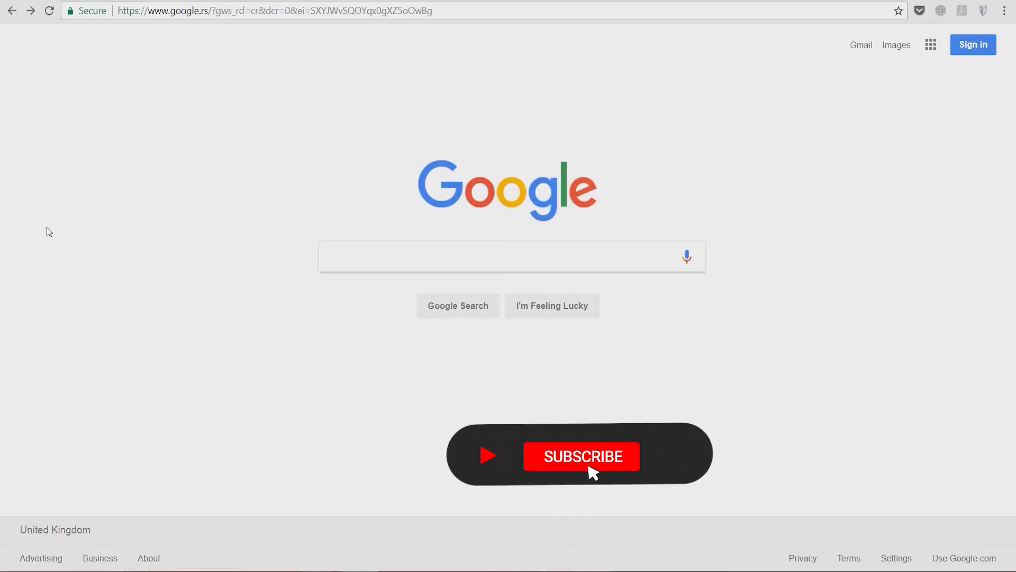
# - Search Google for "panzoid" from the search box
pyautogui.click(581, 455)
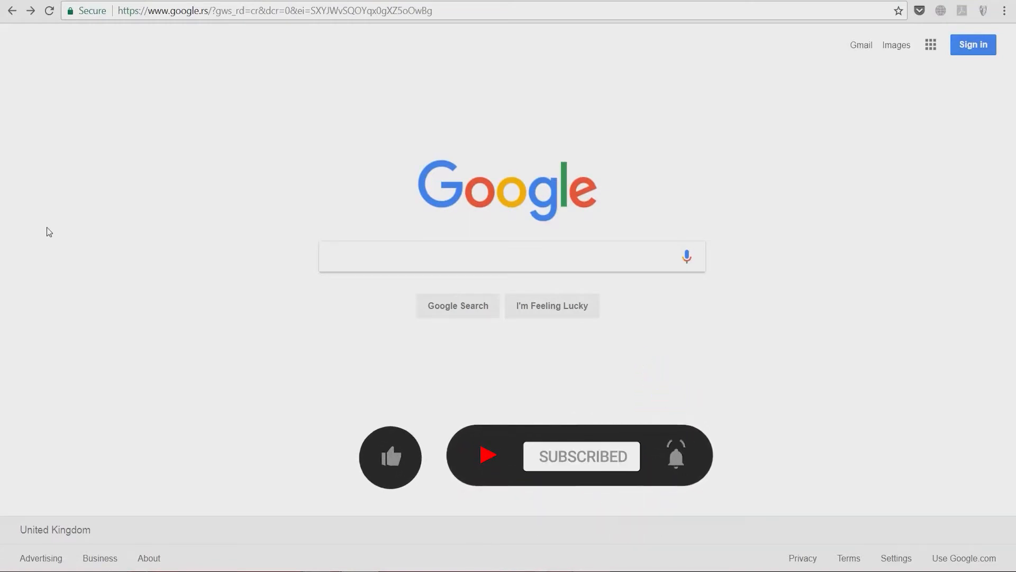
pyautogui.click(390, 456)
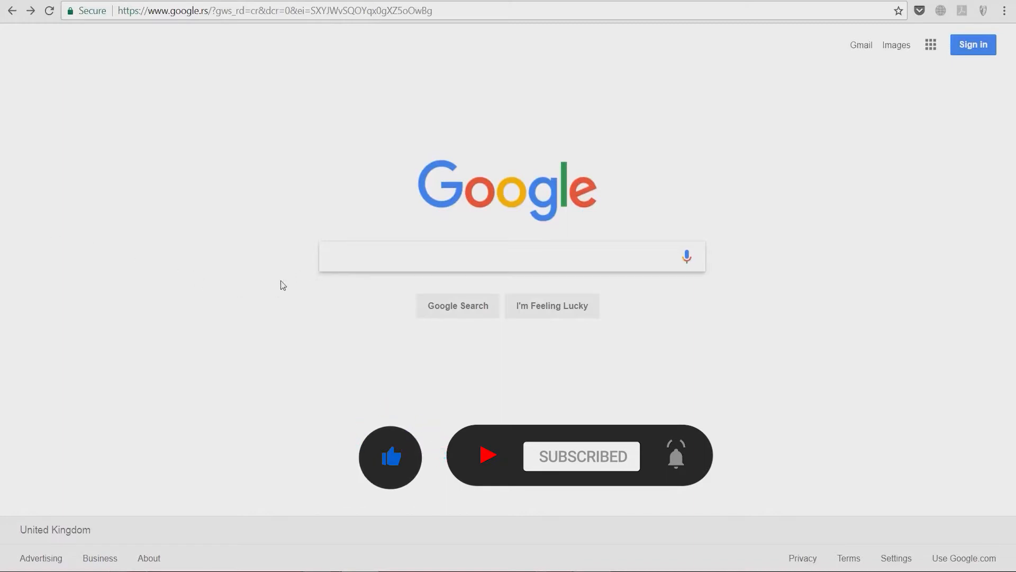
pyautogui.write('panzoid.com')
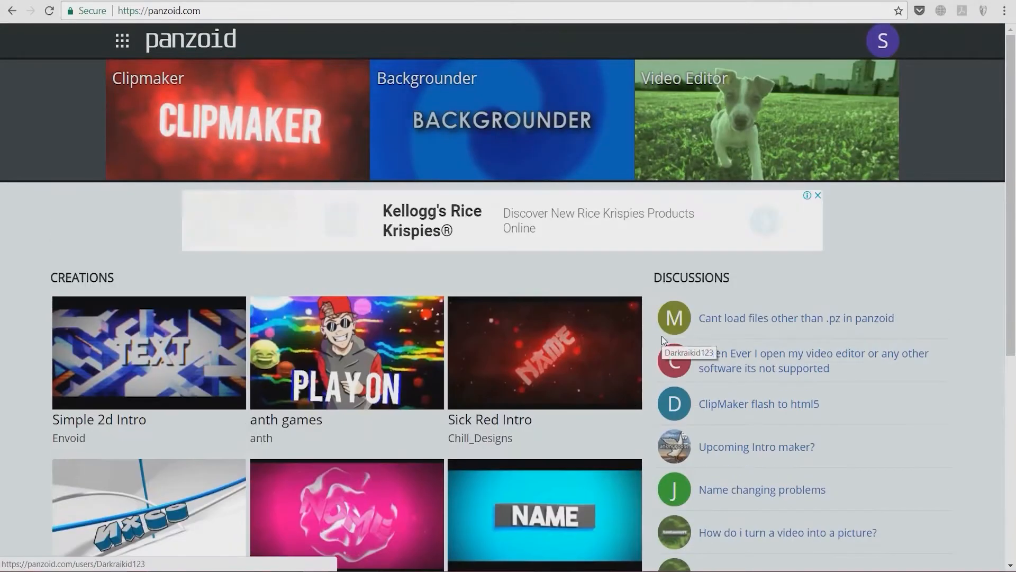
# - Scroll the trending creations and open the TheBakars Awesome Rainbow Sync Intro
pyautogui.scroll(-3)
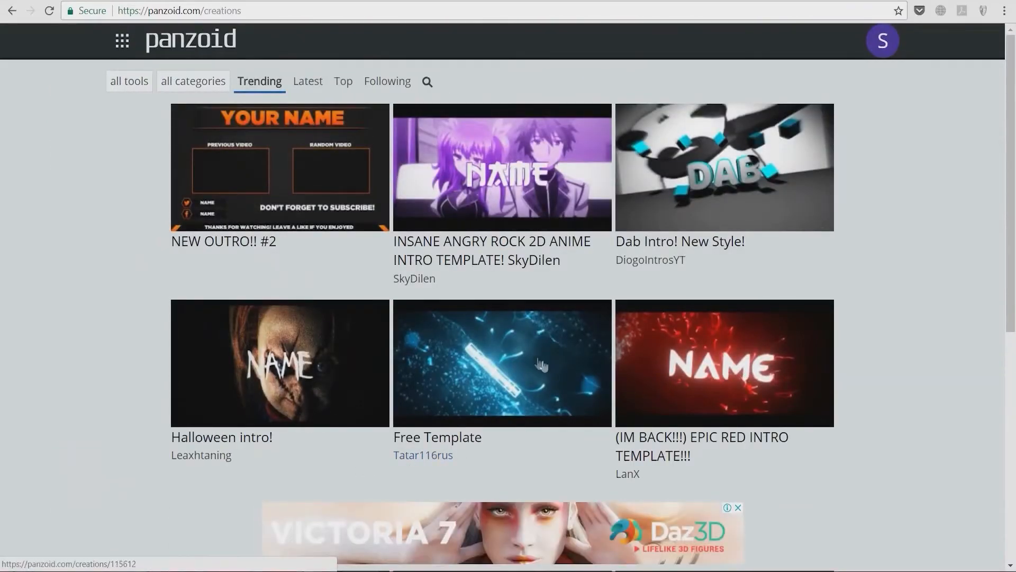
pyautogui.scroll(-3)
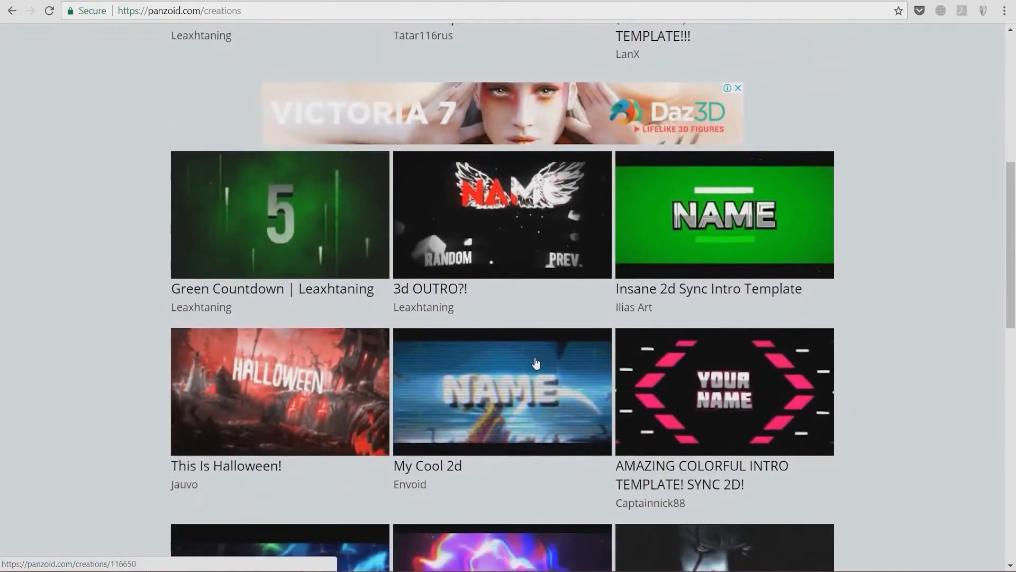
pyautogui.scroll(-3)
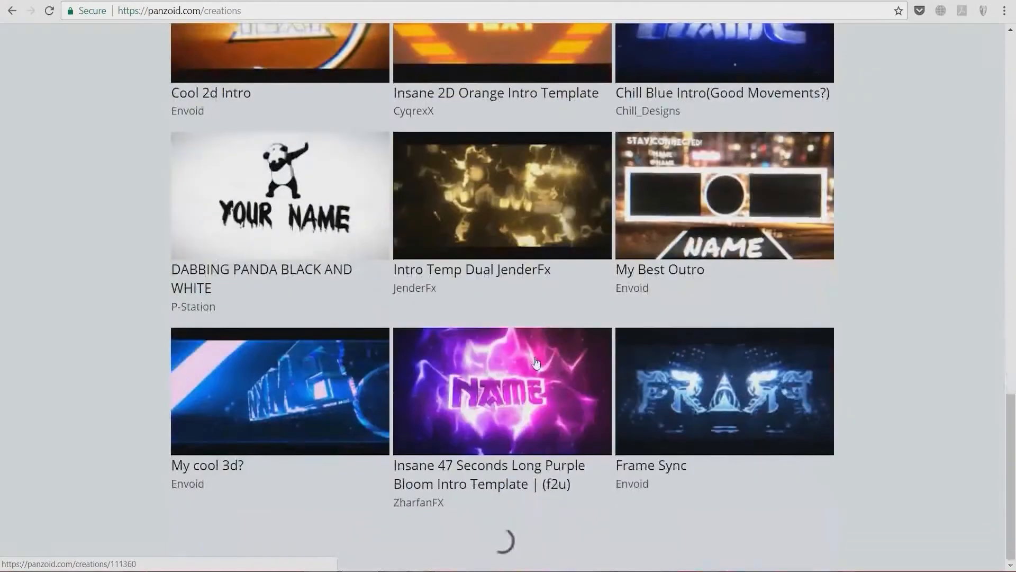
pyautogui.scroll(-3)
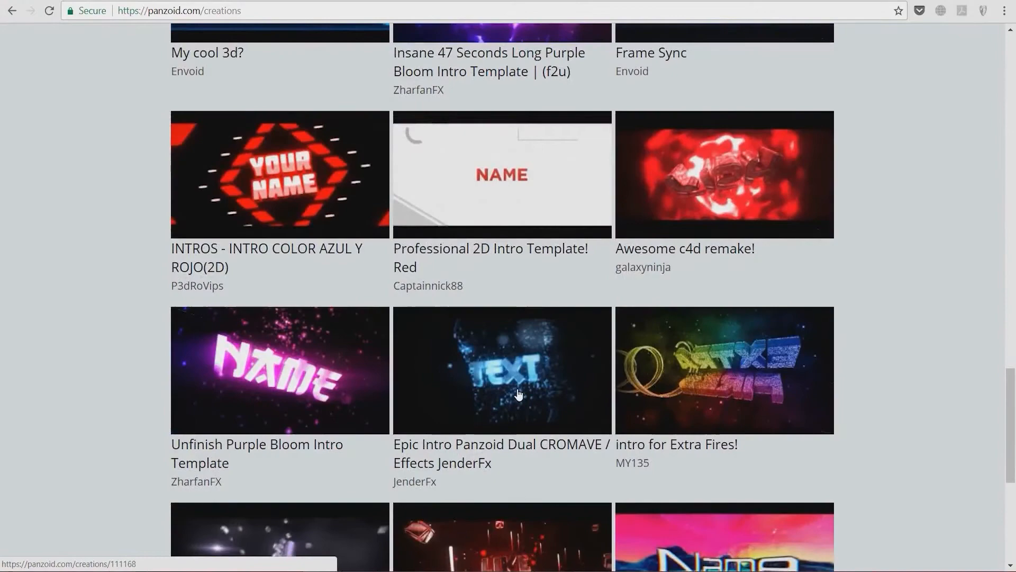
pyautogui.scroll(-3)
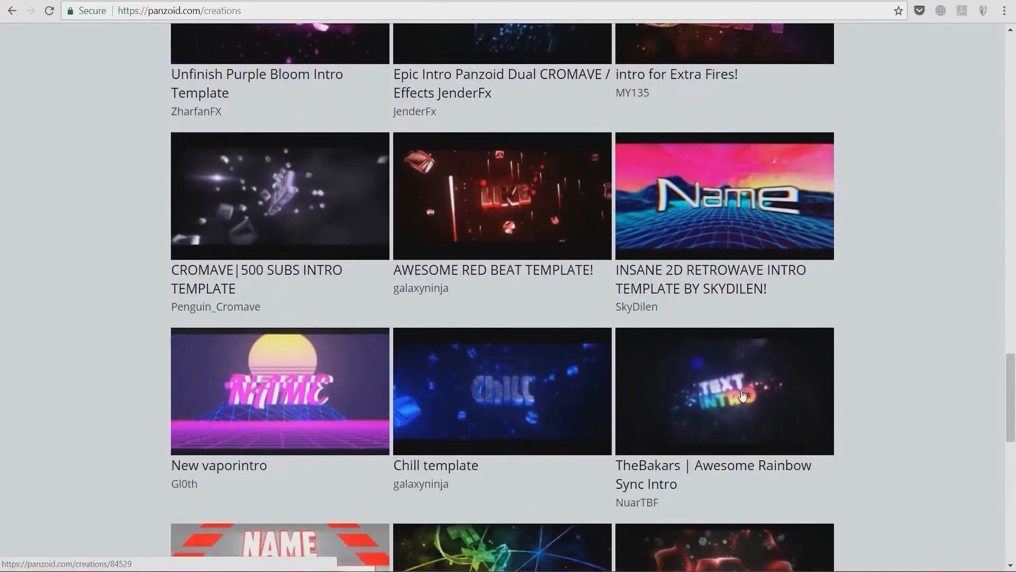
pyautogui.click(723, 391)
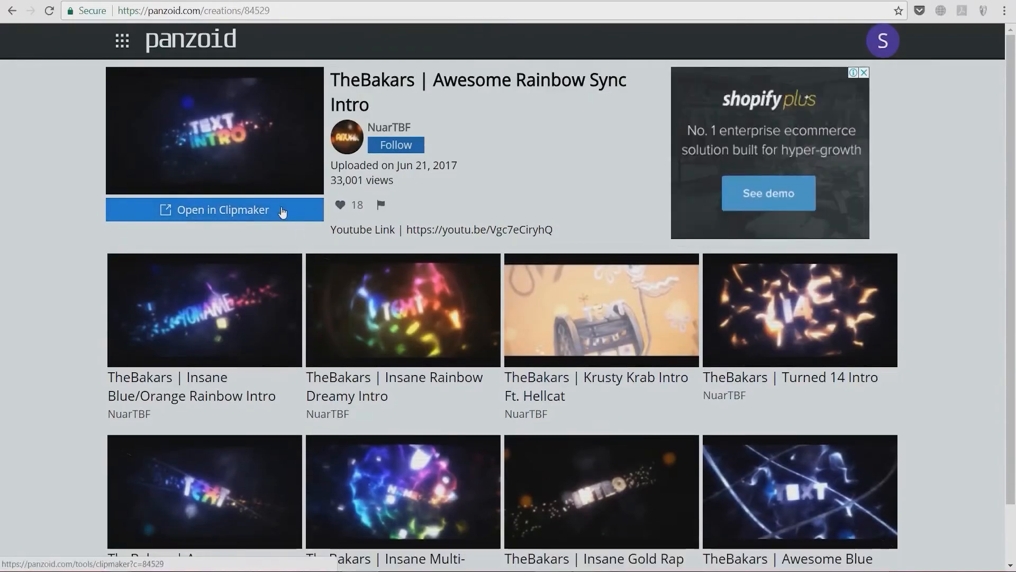
# - Load the template in Clipmaker and play the TEXT INTRO preview
pyautogui.click(222, 210)
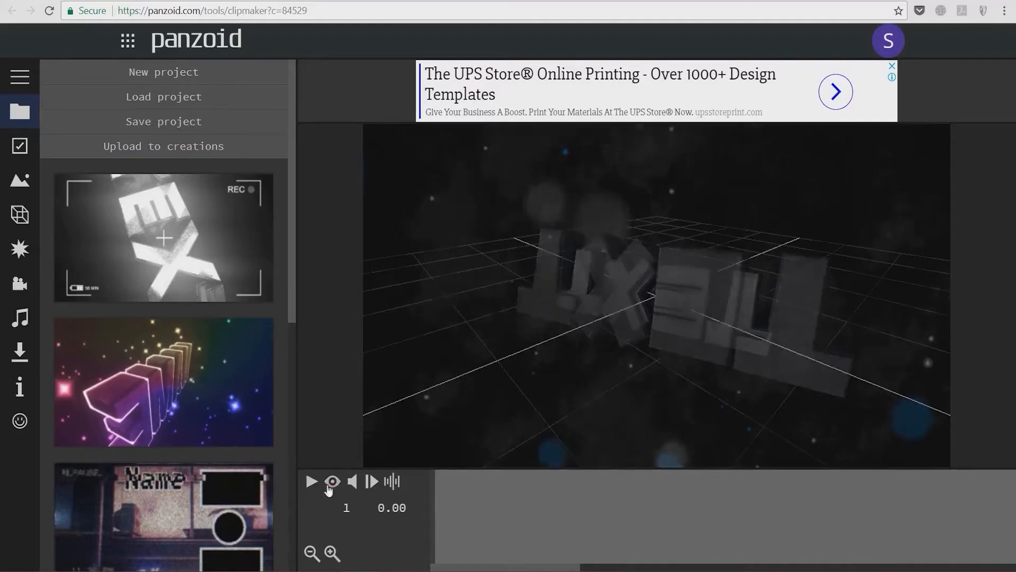
pyautogui.click(312, 480)
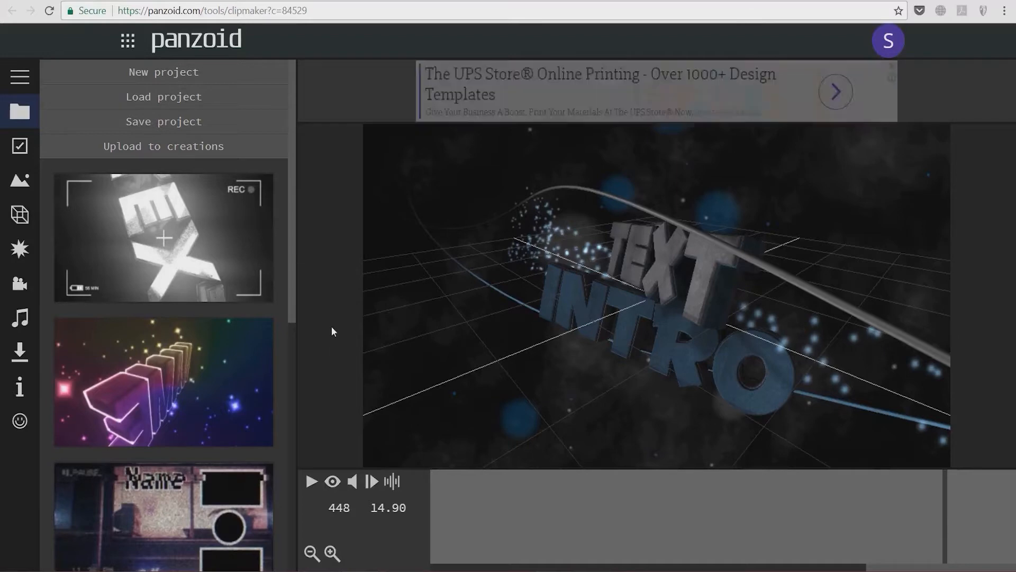
pyautogui.moveTo(146, 354)
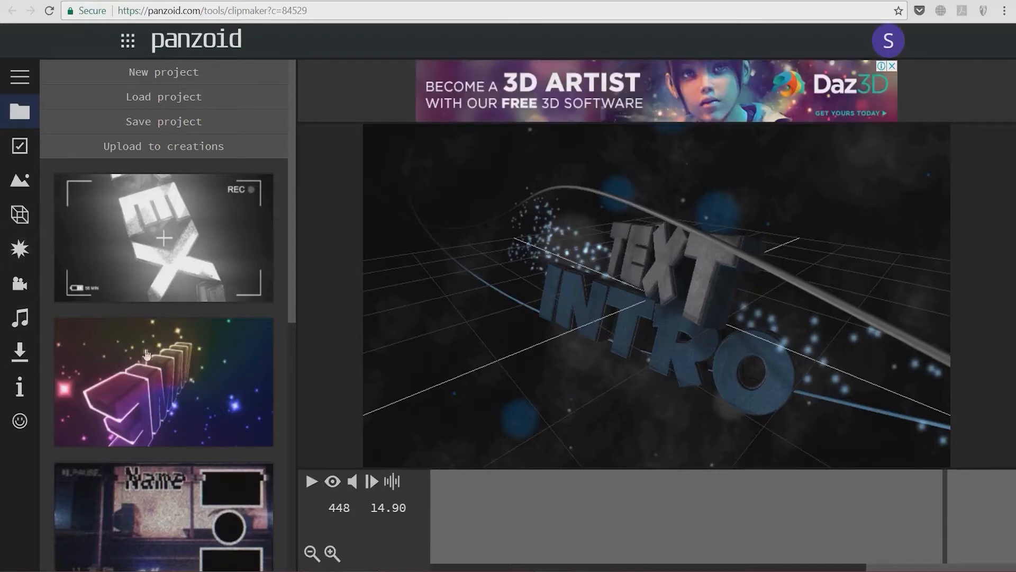
pyautogui.moveTo(19, 180)
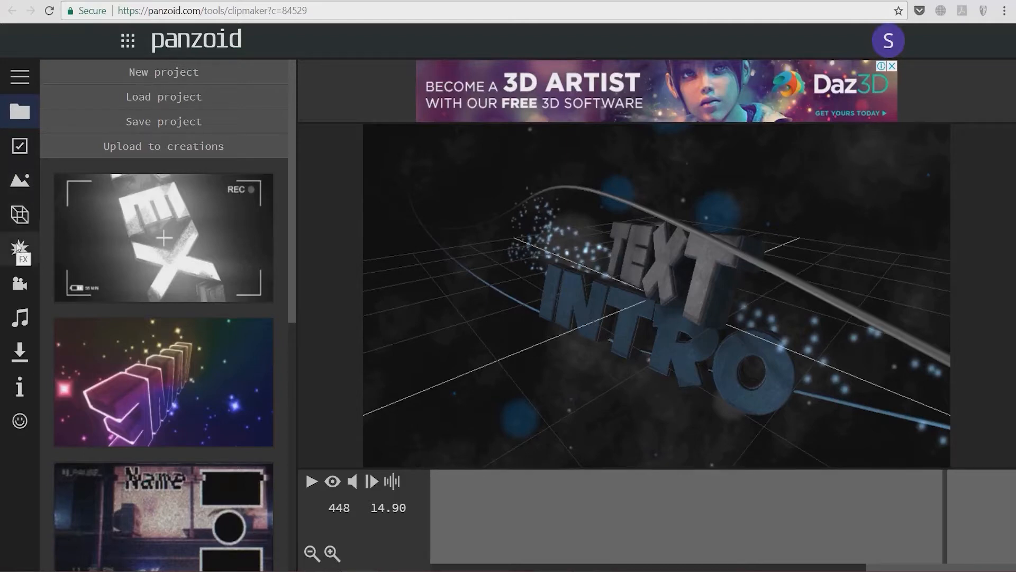
pyautogui.moveTo(19, 250)
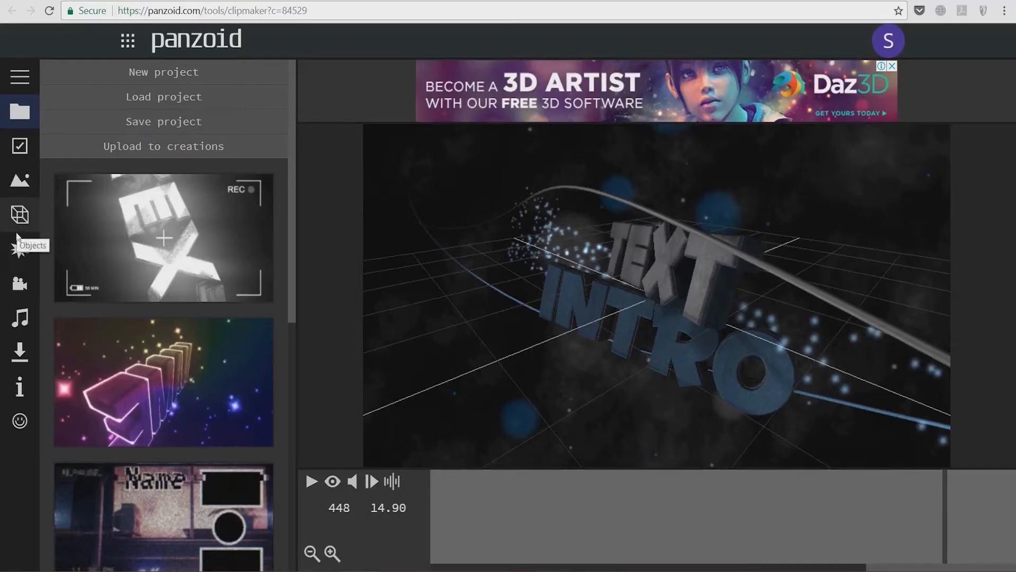
pyautogui.moveTo(59, 284)
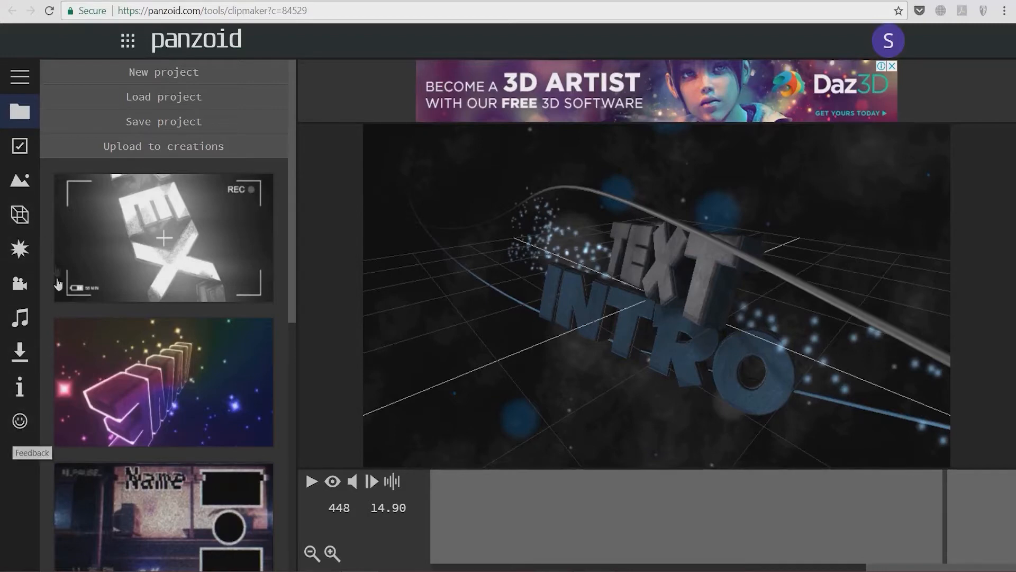
pyautogui.moveTo(39, 218)
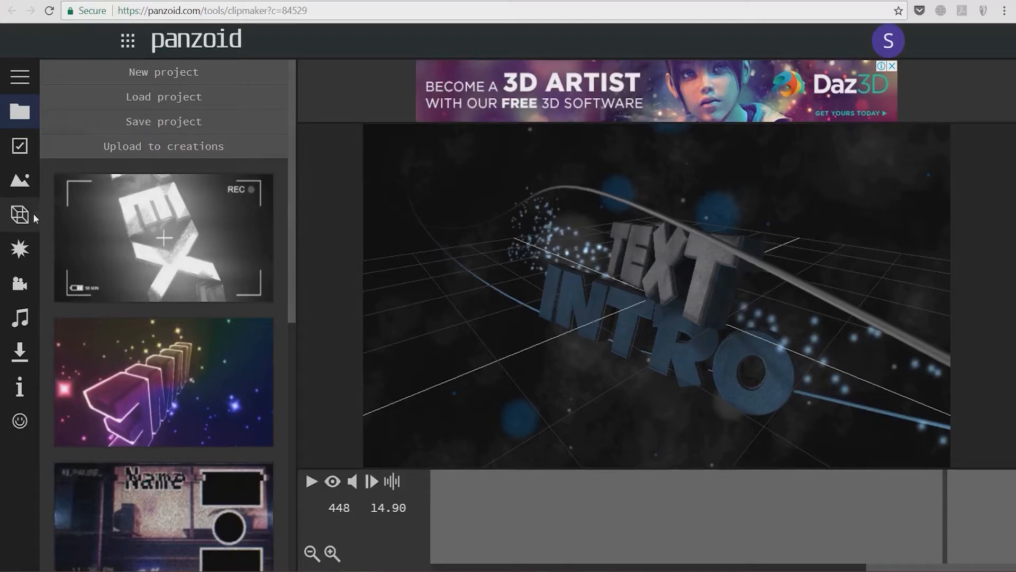
# - Show the scene's object list and select the first 'Text: TEXT' object
pyautogui.click(19, 214)
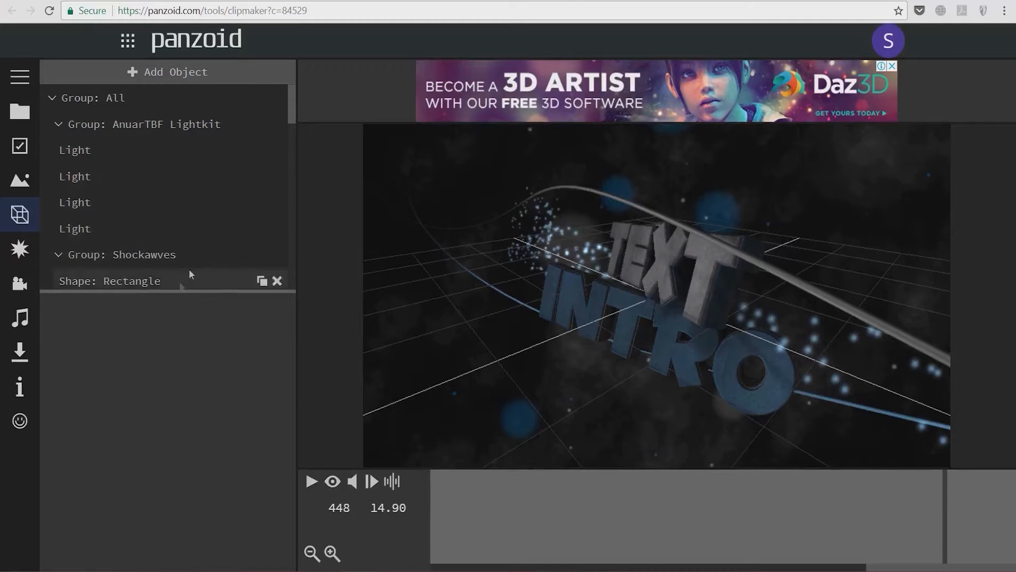
pyautogui.scroll(-3)
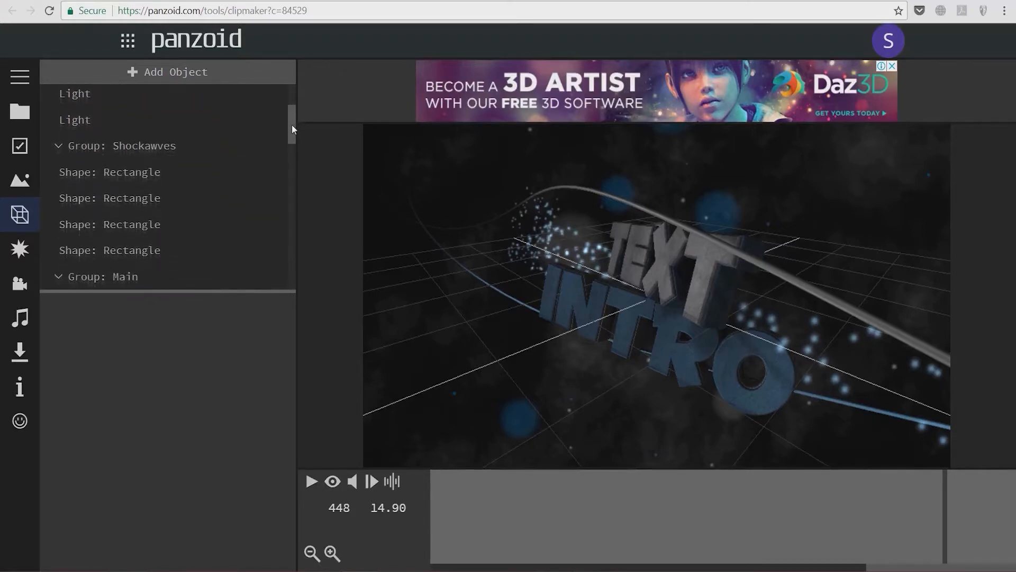
pyautogui.scroll(-3)
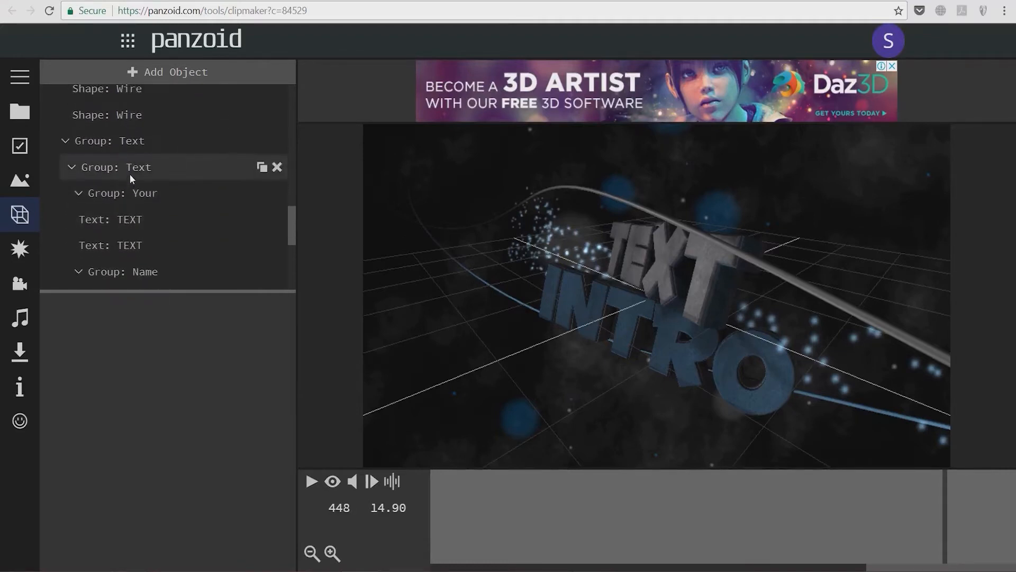
pyautogui.scroll(-3)
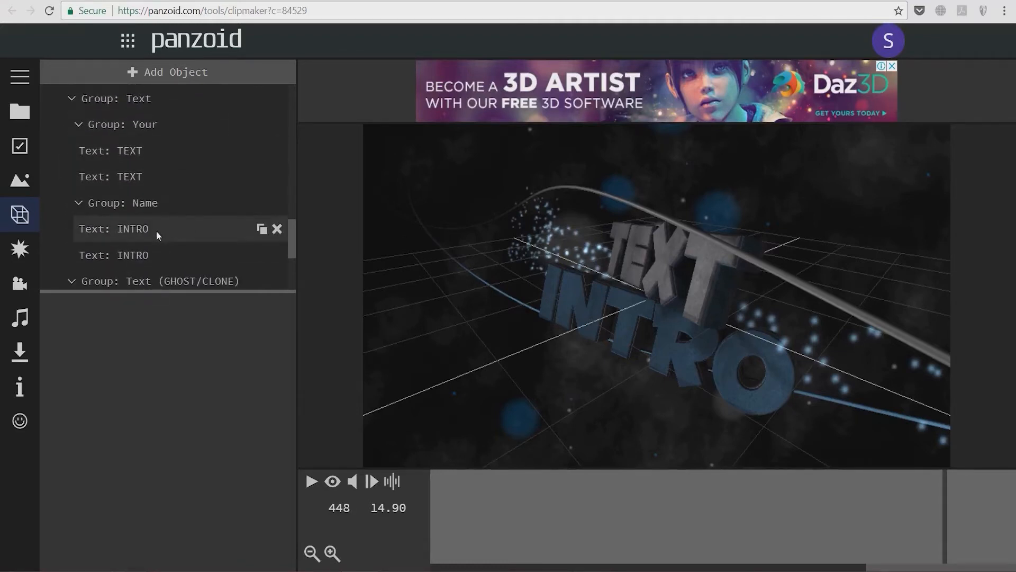
pyautogui.click(111, 150)
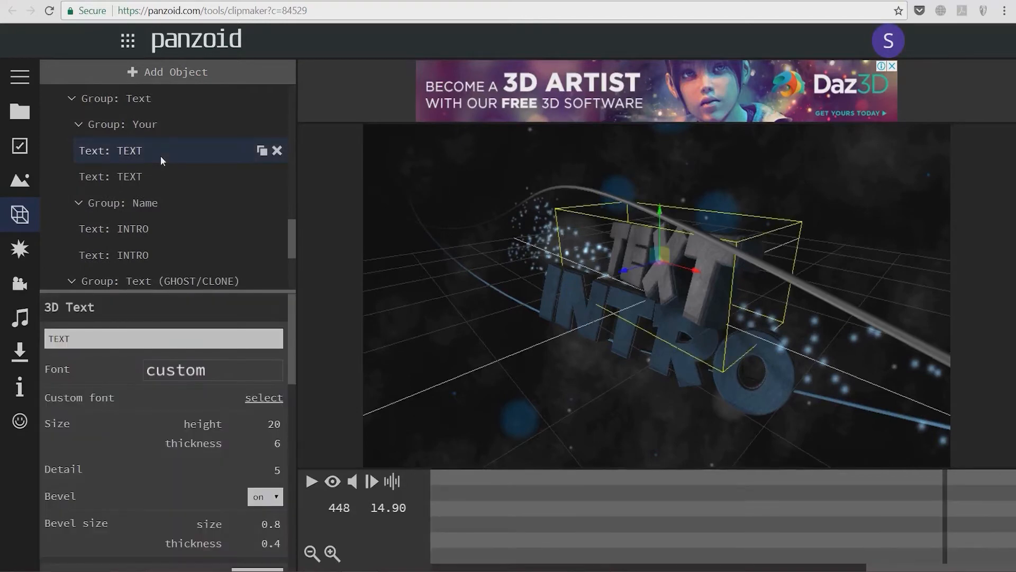
pyautogui.moveTo(158, 204)
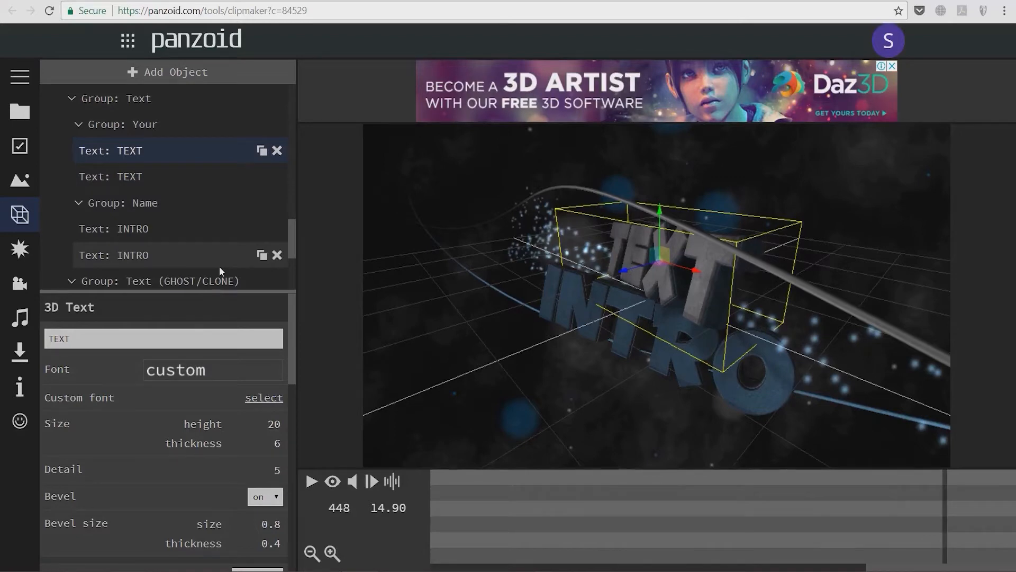
pyautogui.moveTo(134, 354)
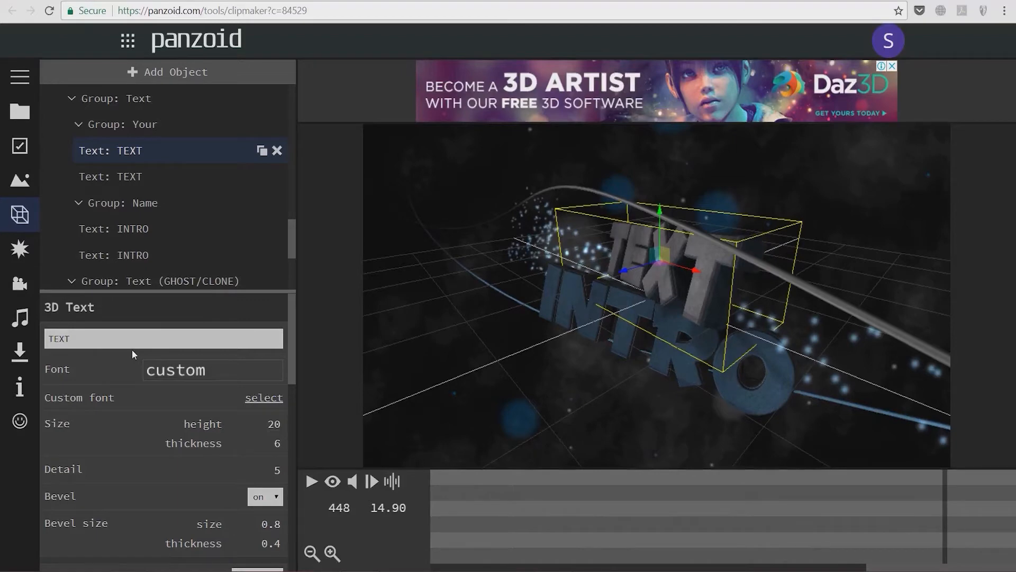
pyautogui.moveTo(74, 357)
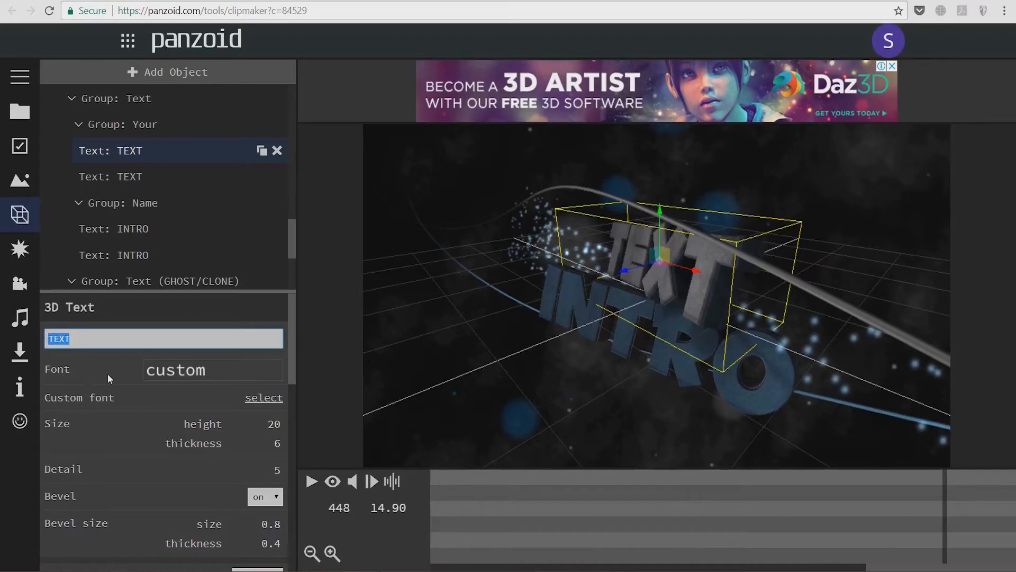
# - Set both TEXT objects' text to eWORK
pyautogui.write('eWORK')
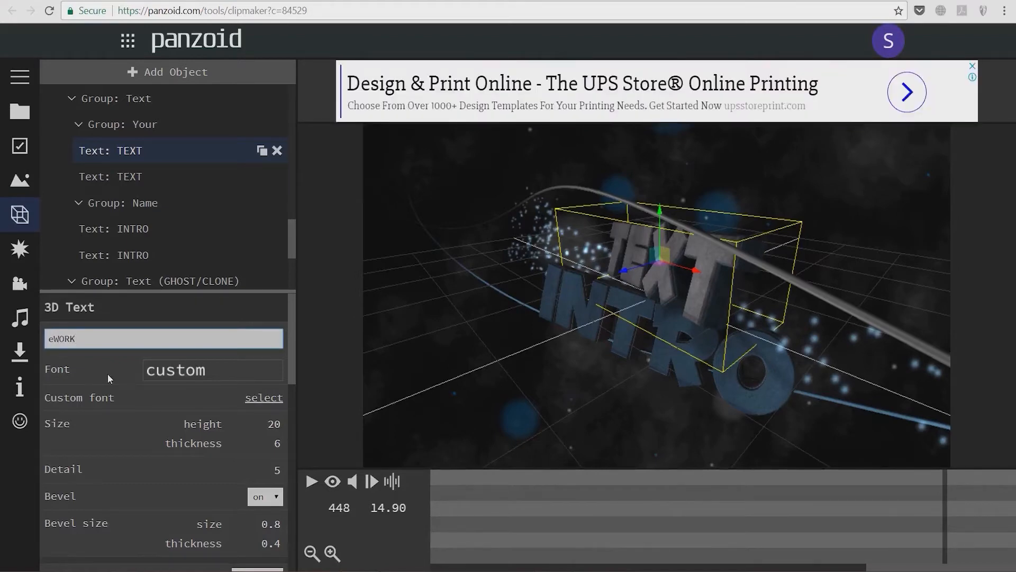
pyautogui.click(129, 177)
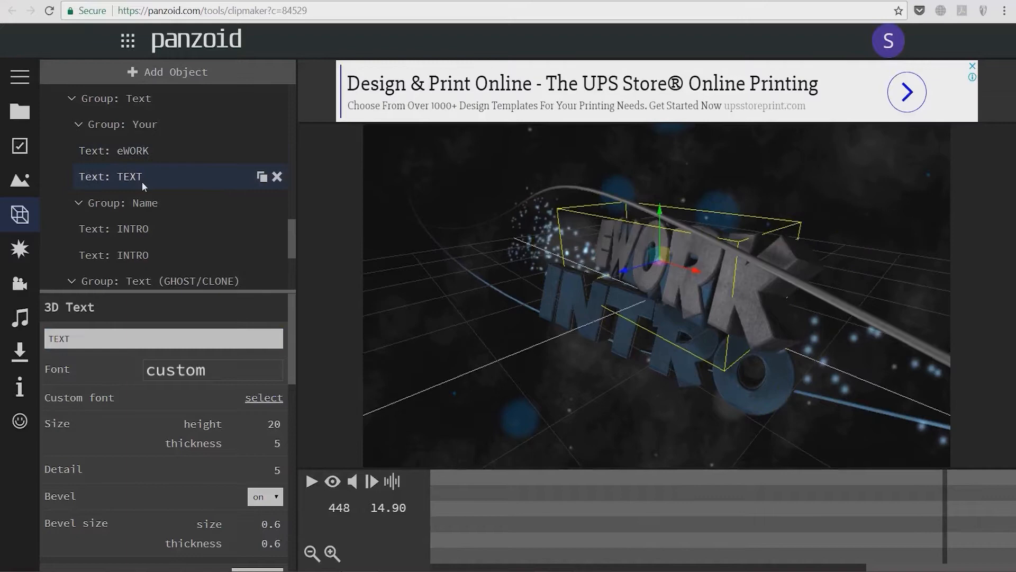
pyautogui.tripleClick(163, 338)
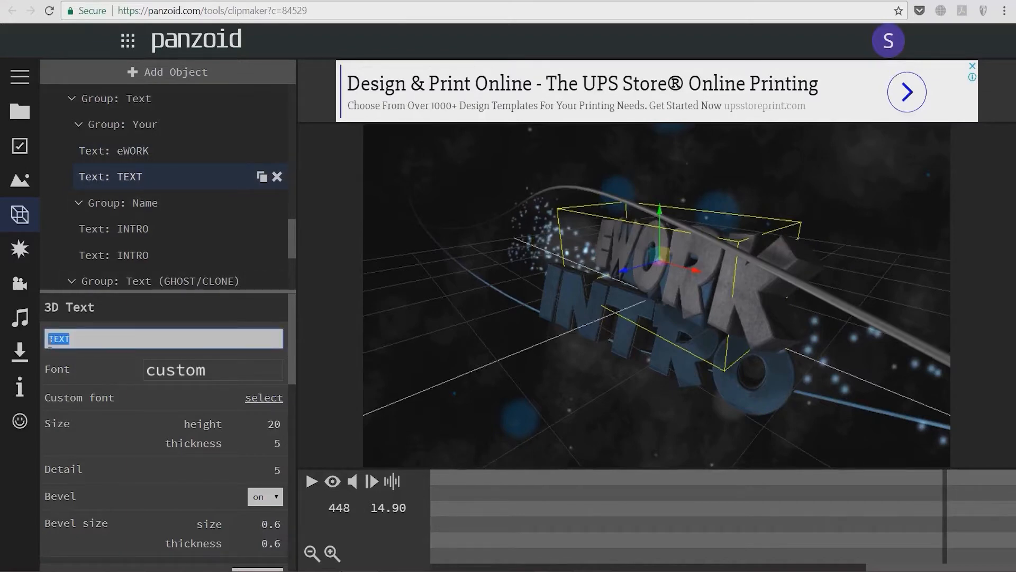
pyautogui.write('eWOR')
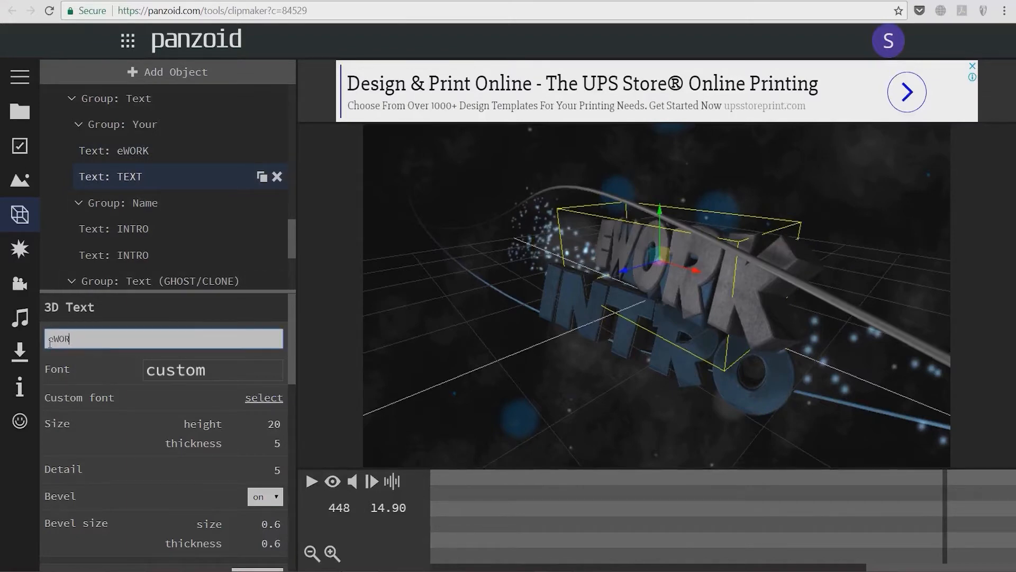
pyautogui.write('K')
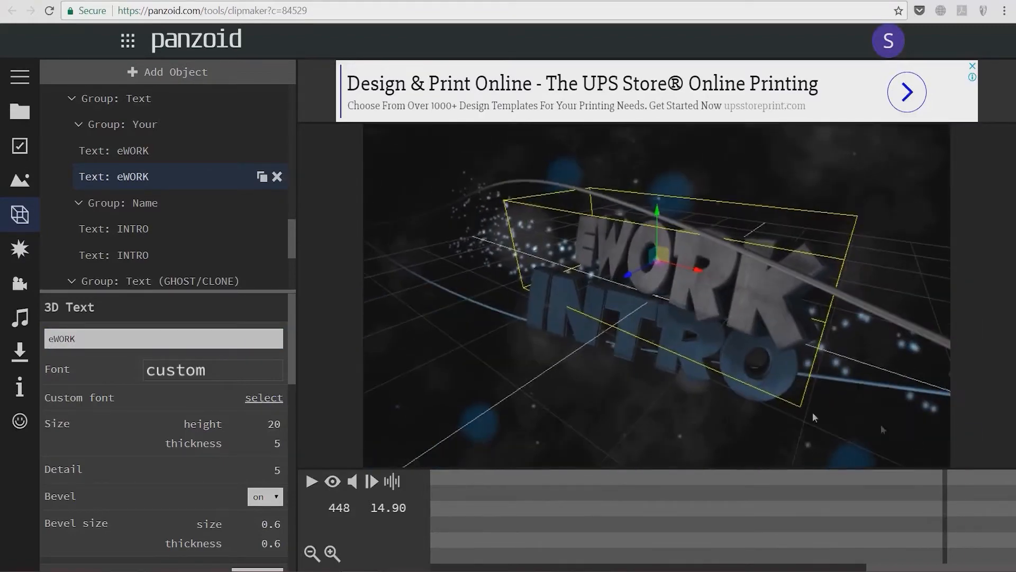
# - Set the first INTRO object's text to NOW
pyautogui.click(115, 229)
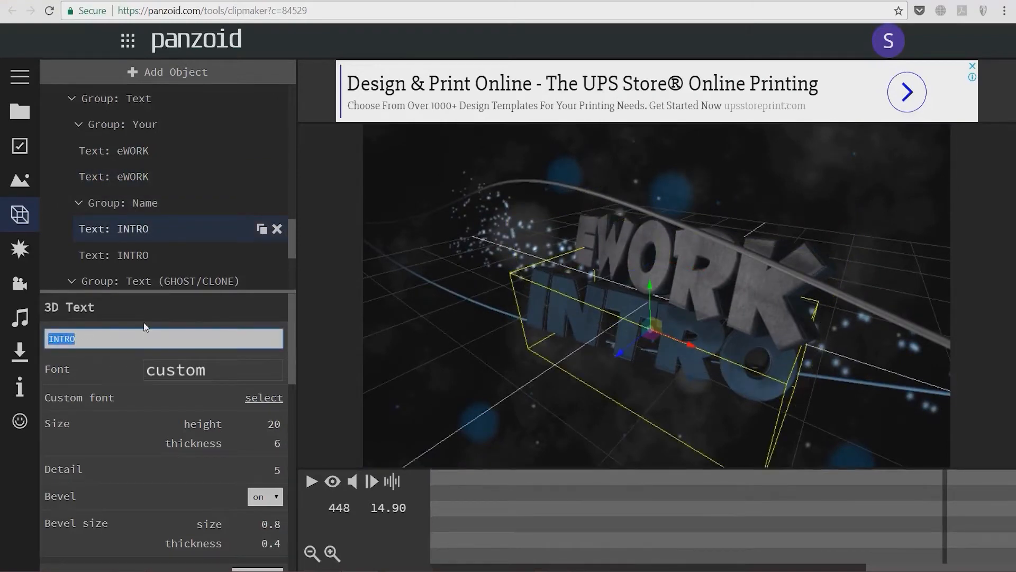
pyautogui.write('NOW')
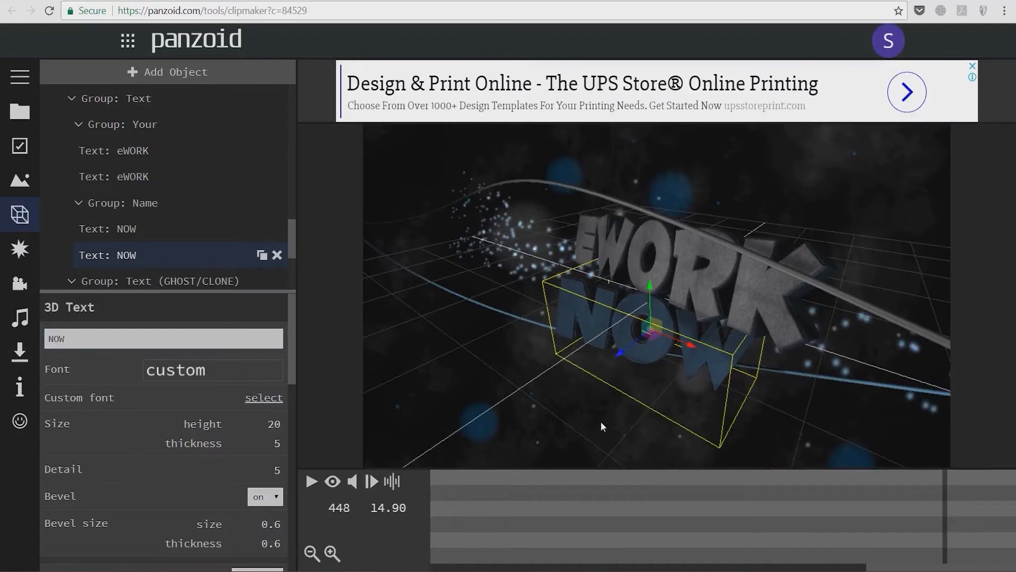
# - Play and pause the preview with the new eWORK NOW title
pyautogui.click(312, 480)
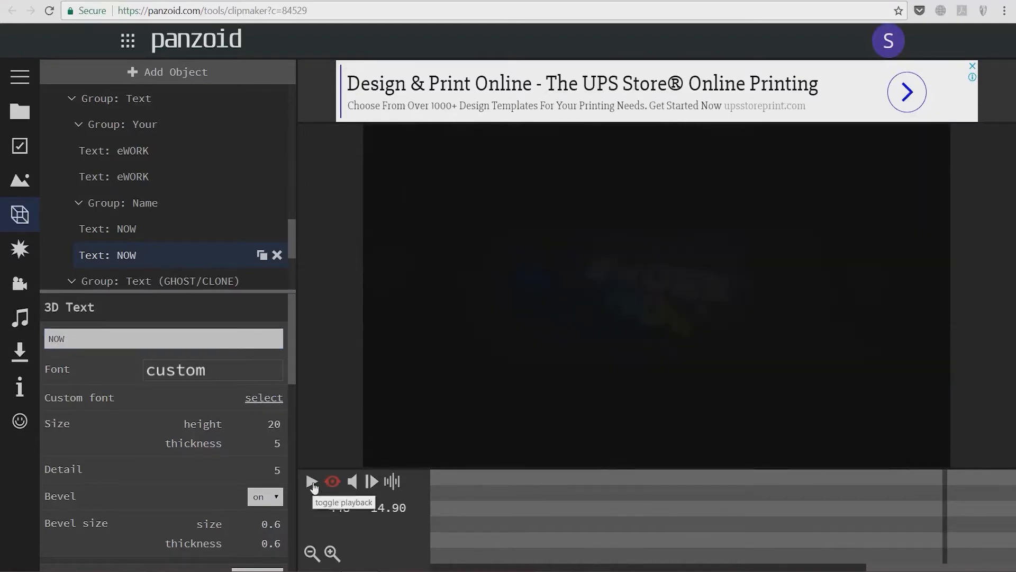
pyautogui.click(311, 480)
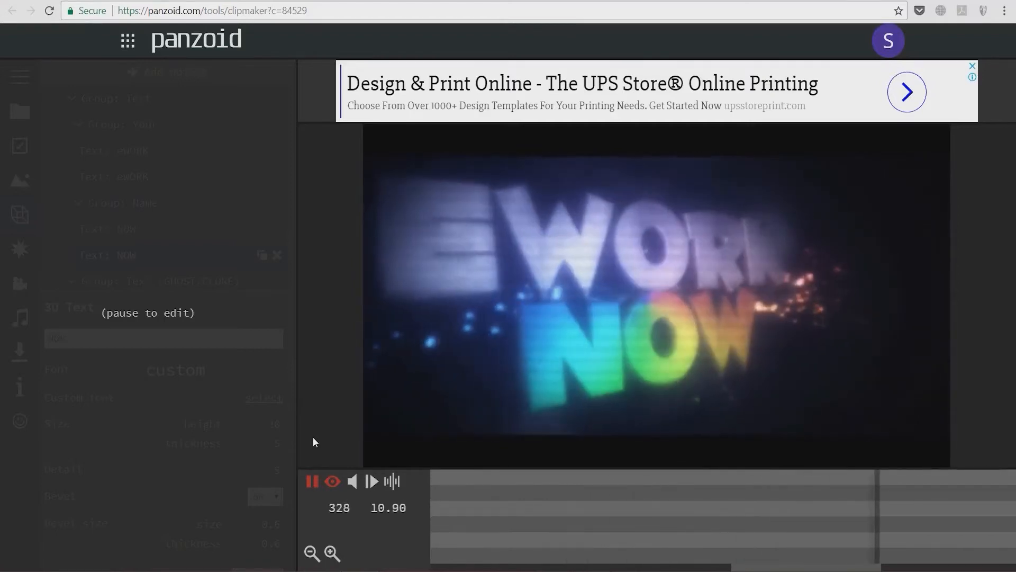
pyautogui.click(311, 481)
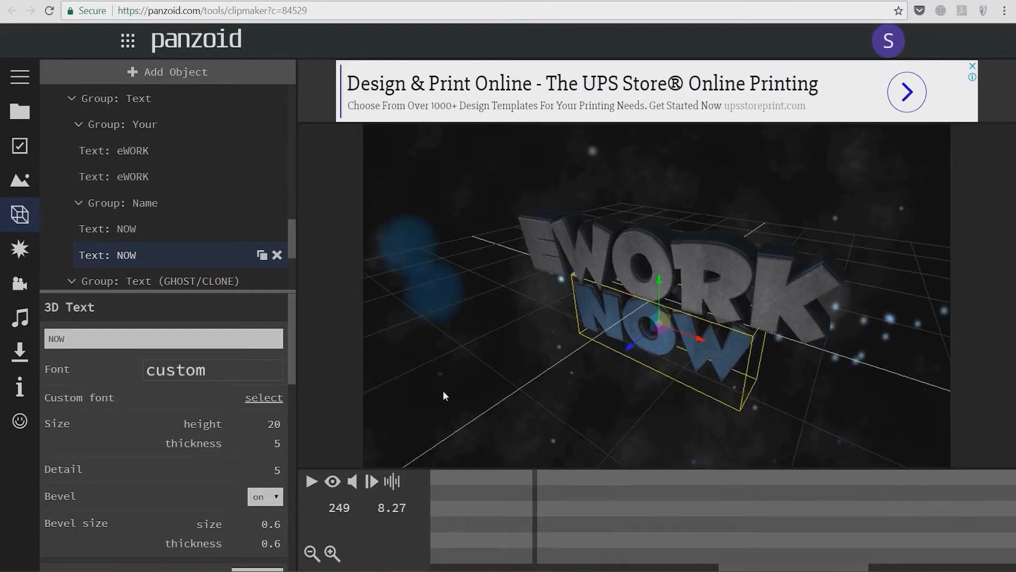
pyautogui.click(973, 66)
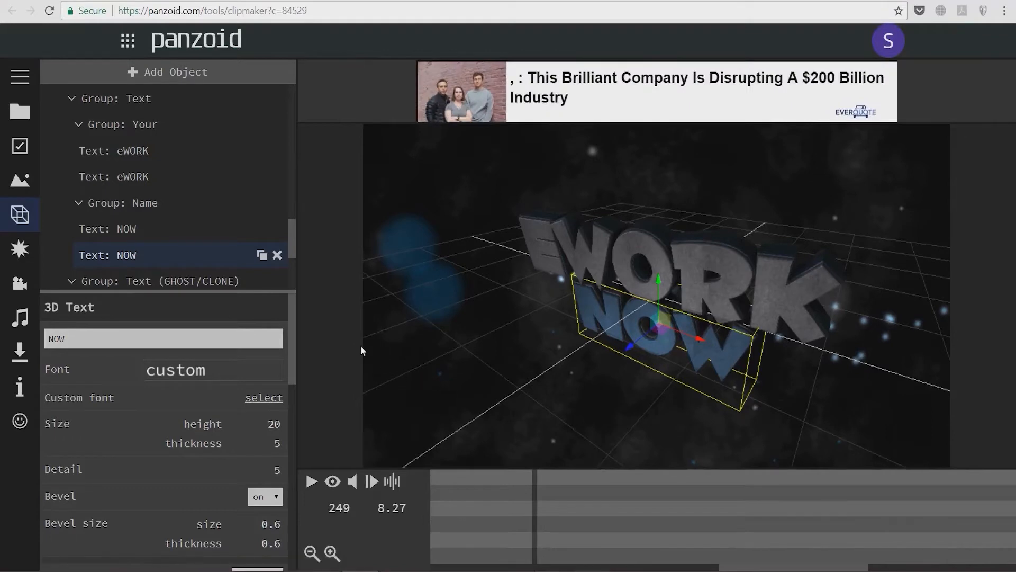
pyautogui.moveTo(346, 327)
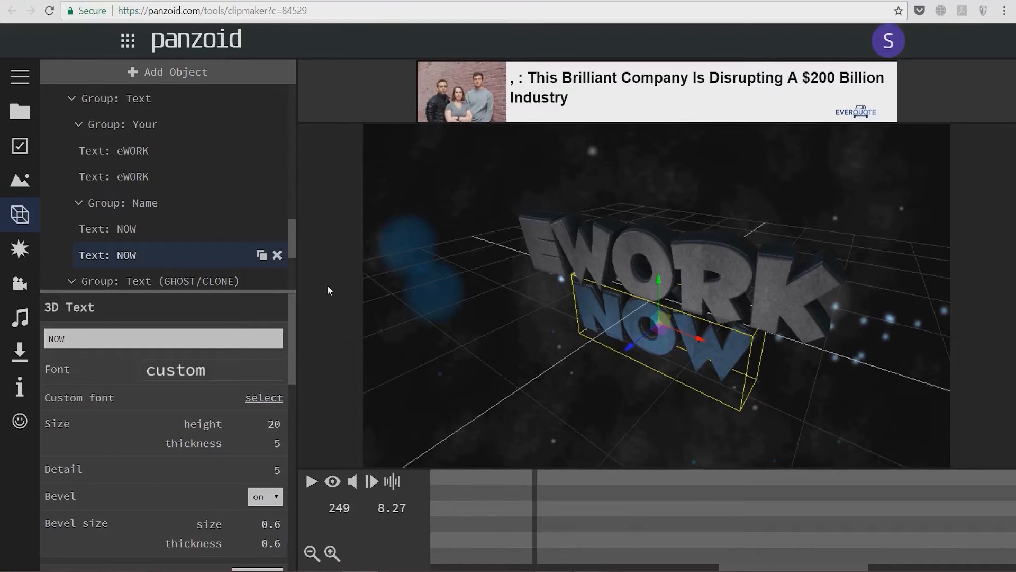
pyautogui.moveTo(29, 262)
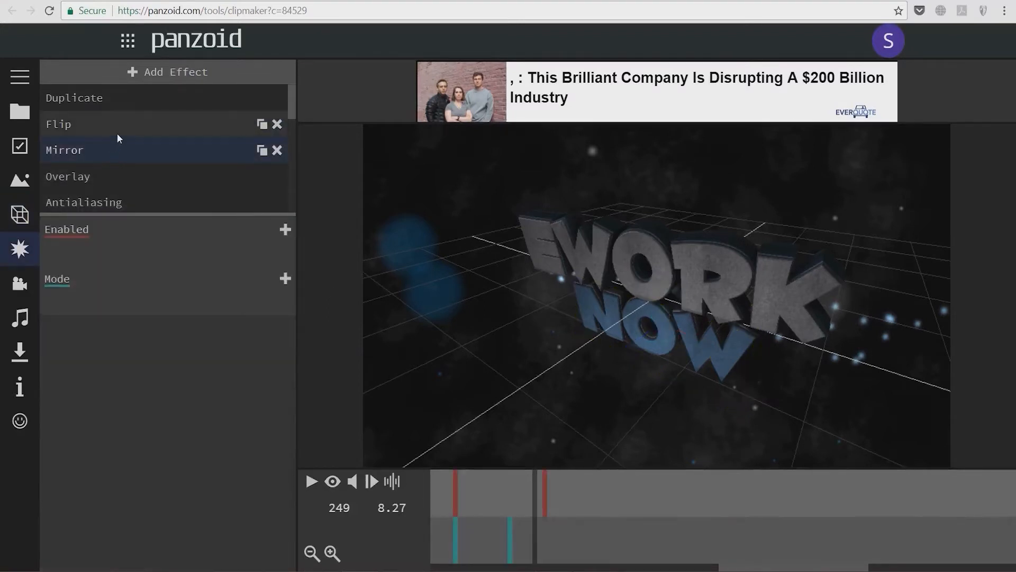
# - Set the Overlay effect's blending mode to darken and preview the result
pyautogui.click(68, 177)
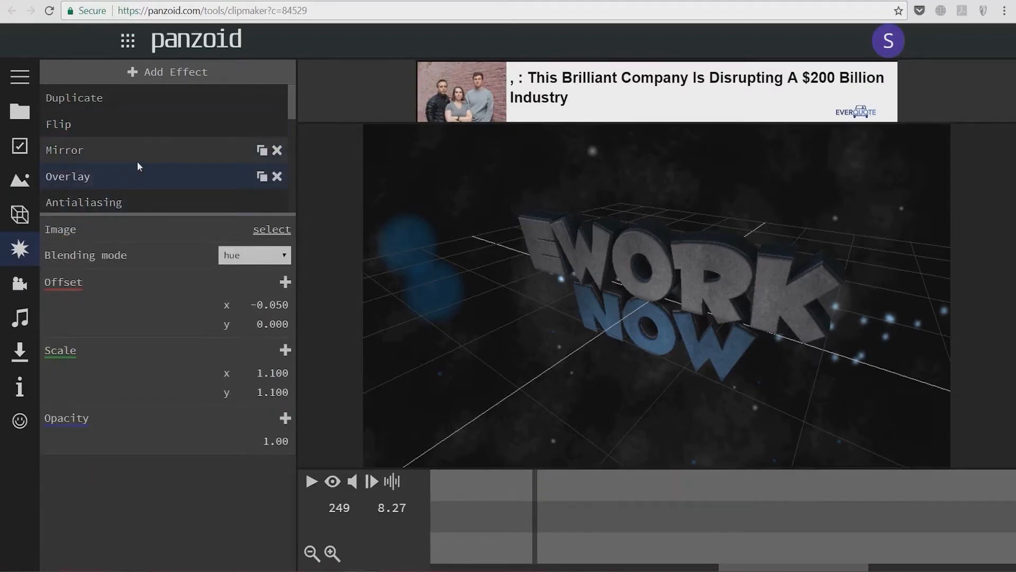
pyautogui.click(253, 254)
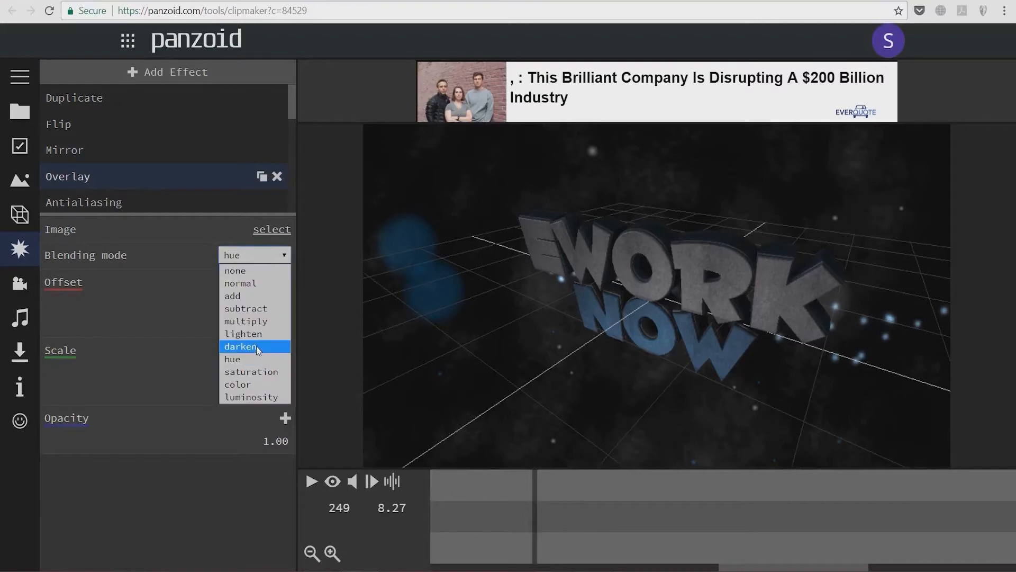
pyautogui.click(242, 346)
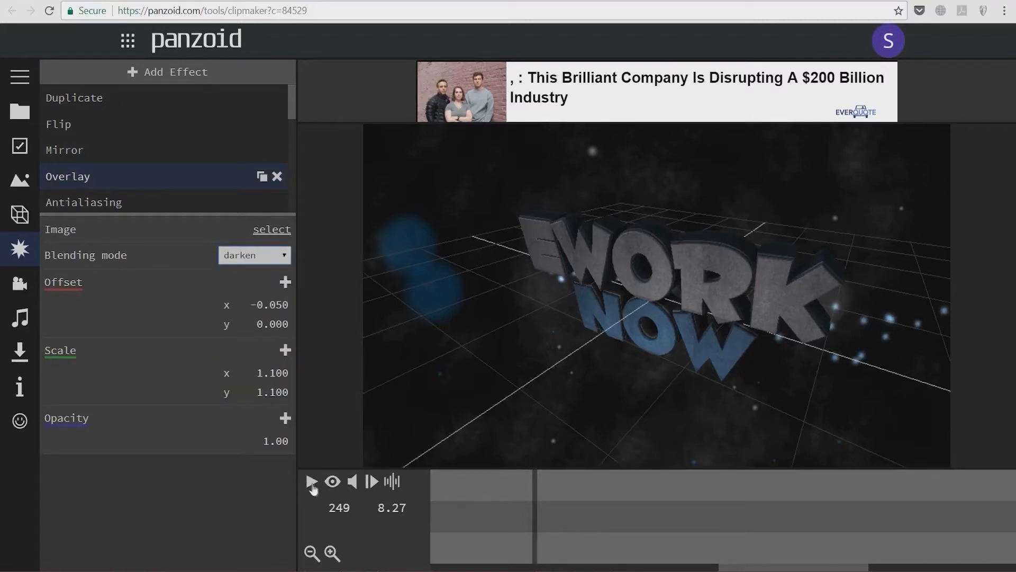
pyautogui.click(311, 482)
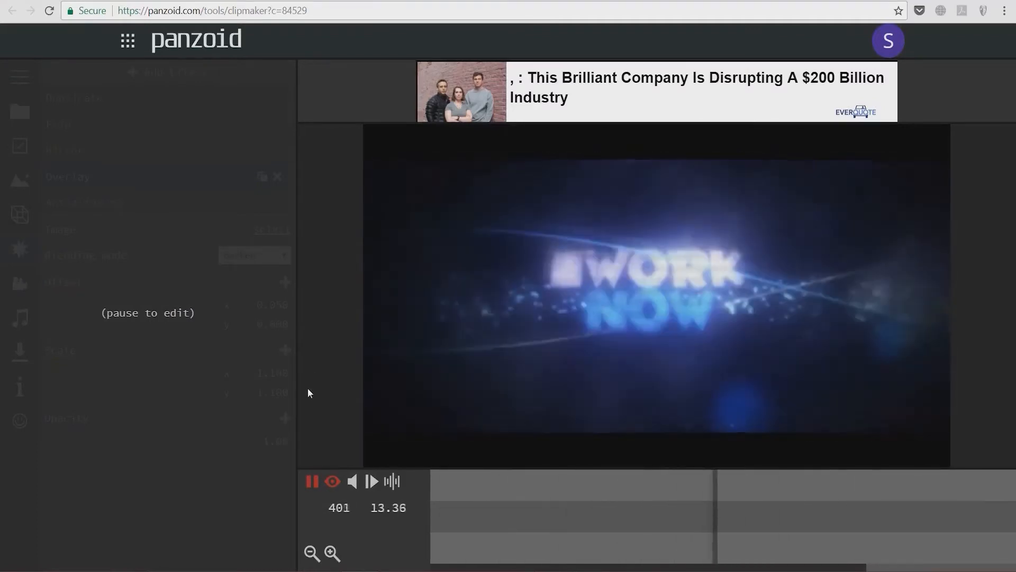
pyautogui.click(312, 481)
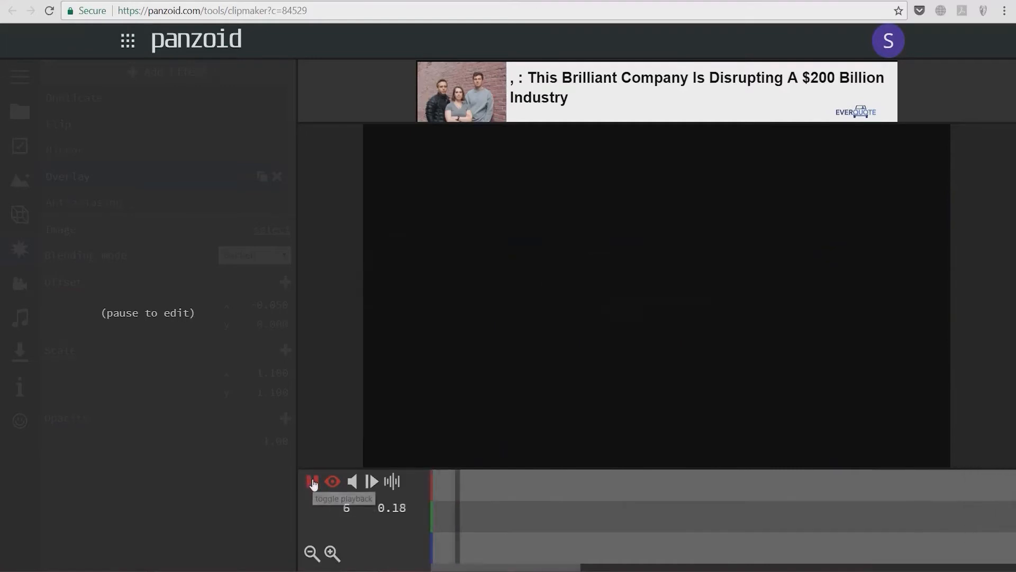
pyautogui.click(311, 480)
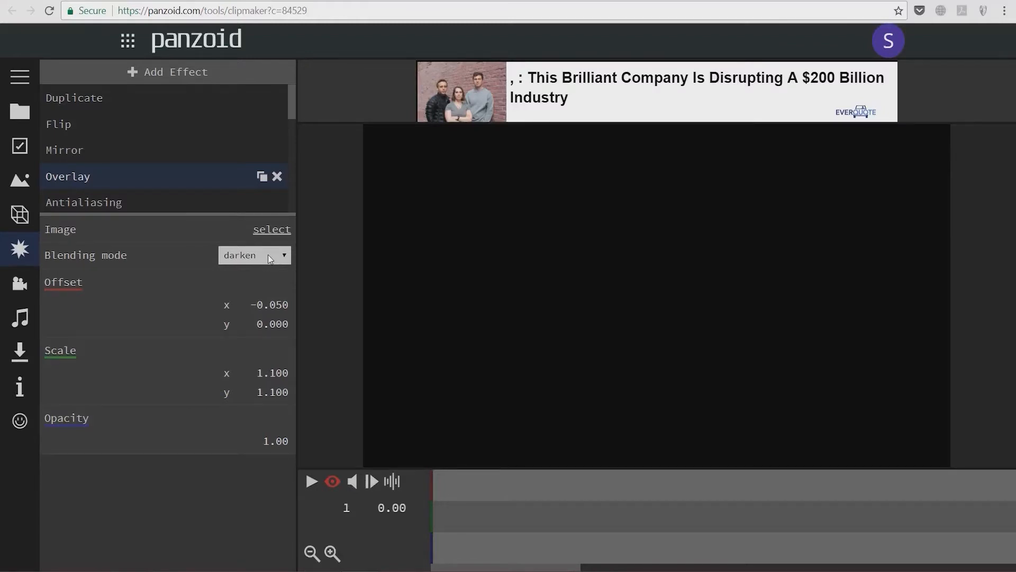
# - Return the Overlay blending mode to hue and preview it partway
pyautogui.click(253, 255)
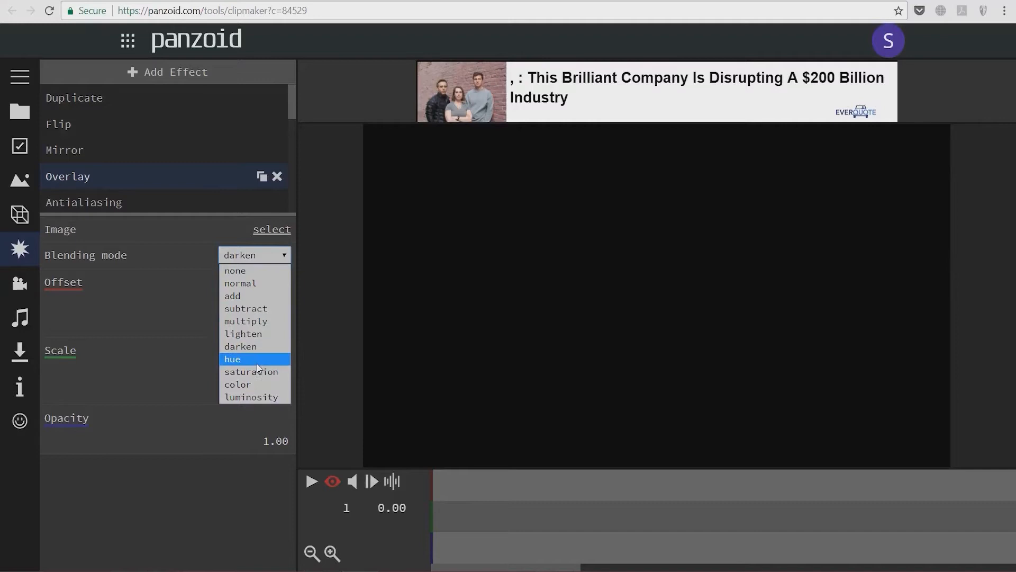
pyautogui.click(232, 359)
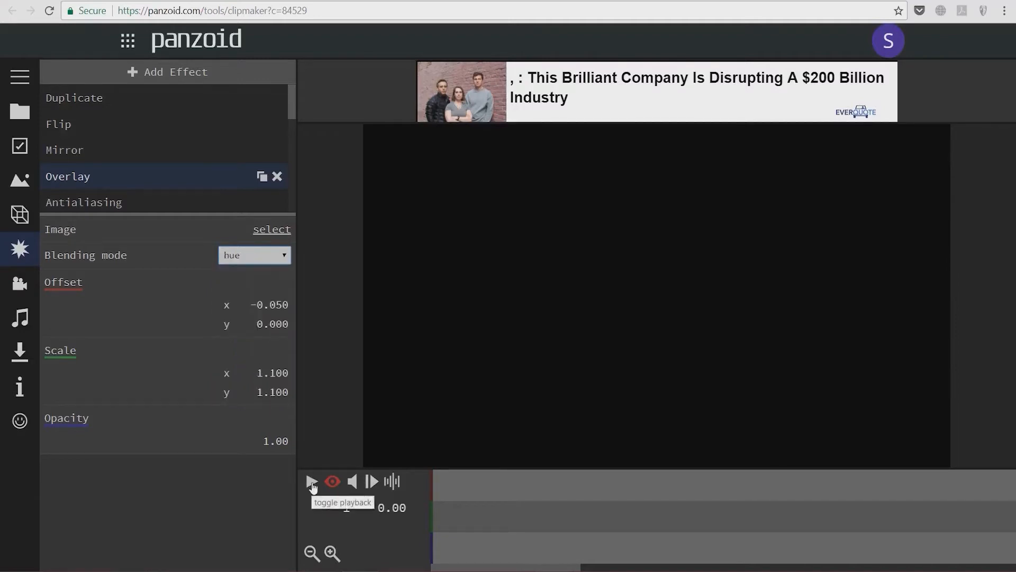
pyautogui.click(312, 482)
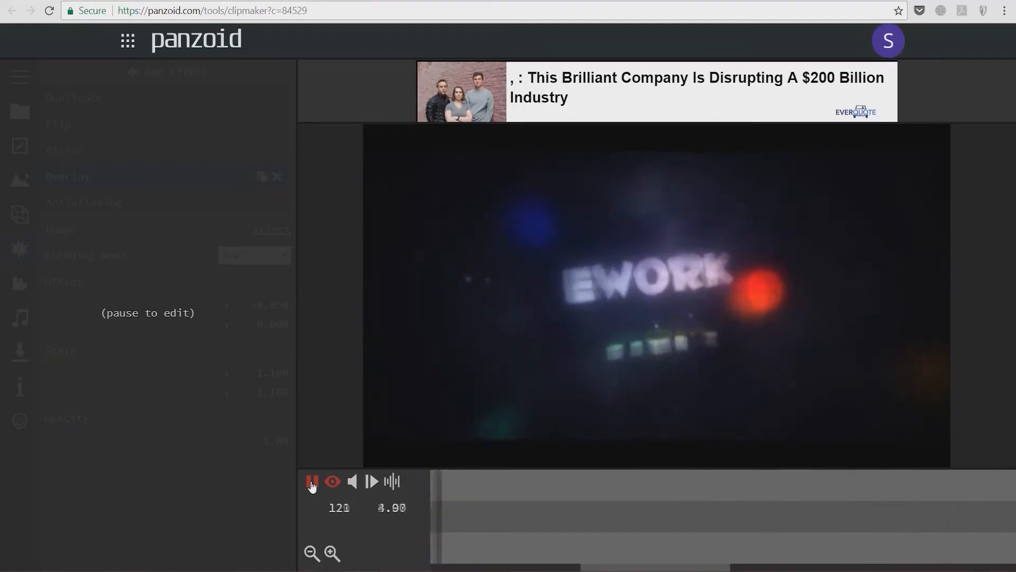
pyautogui.click(311, 482)
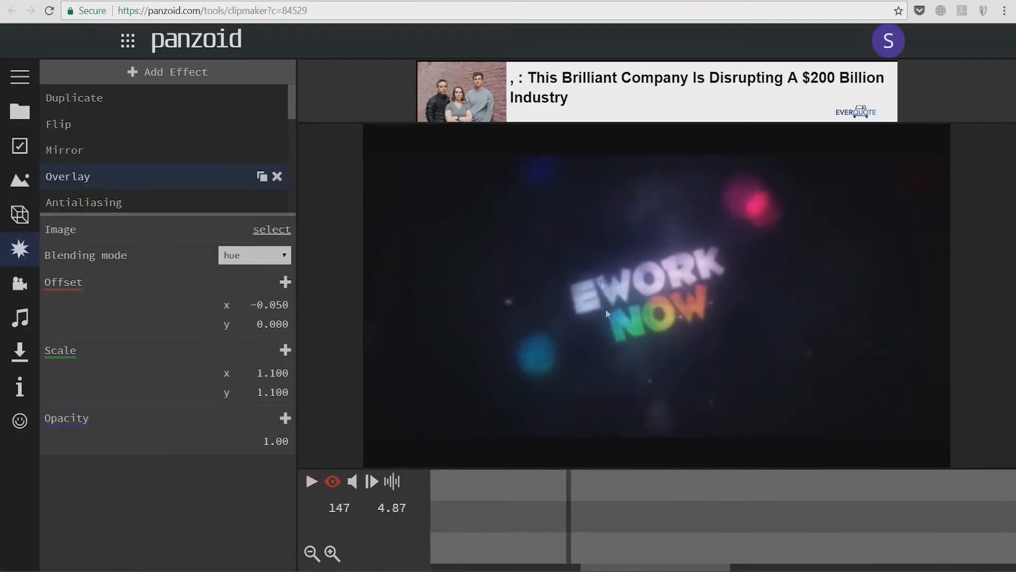
pyautogui.moveTo(261, 268)
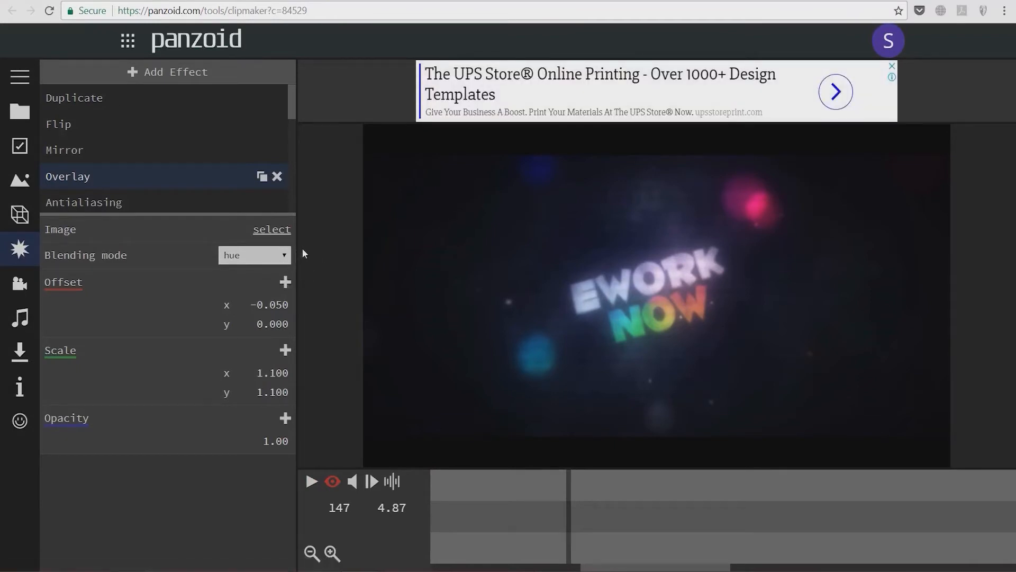
pyautogui.moveTo(334, 232)
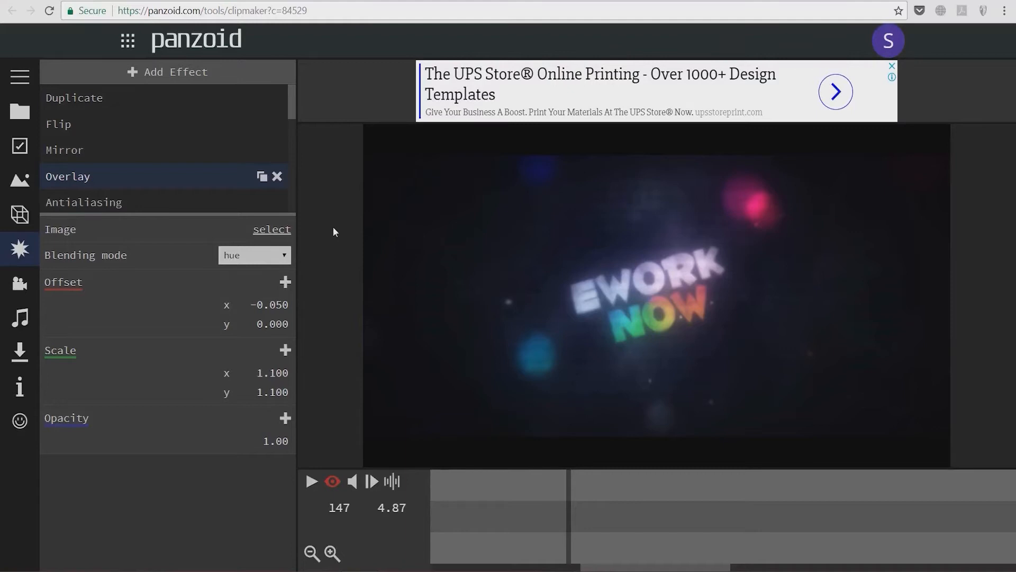
pyautogui.moveTo(302, 251)
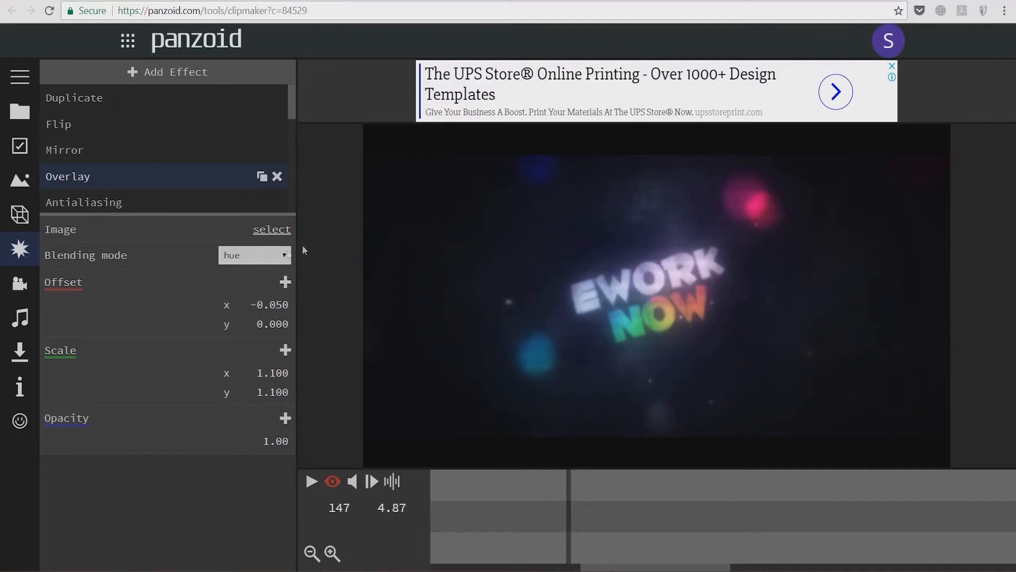
pyautogui.moveTo(323, 262)
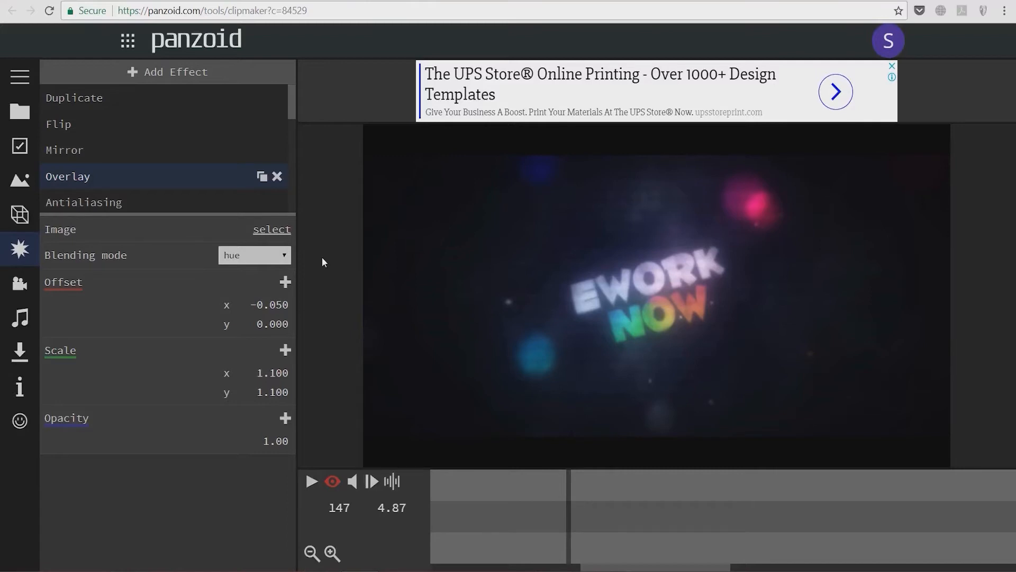
pyautogui.moveTo(328, 268)
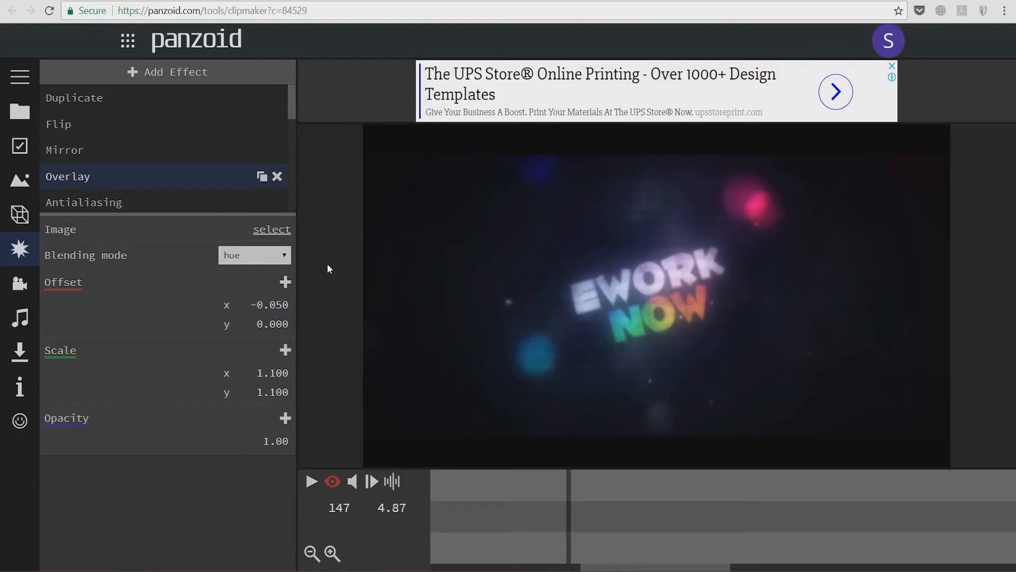
pyautogui.moveTo(36, 305)
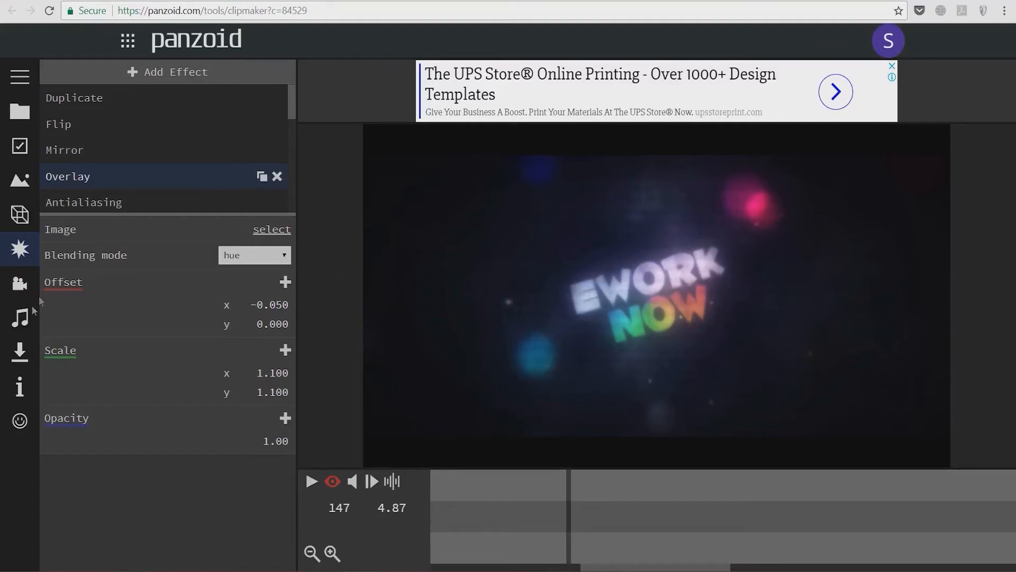
pyautogui.click(19, 318)
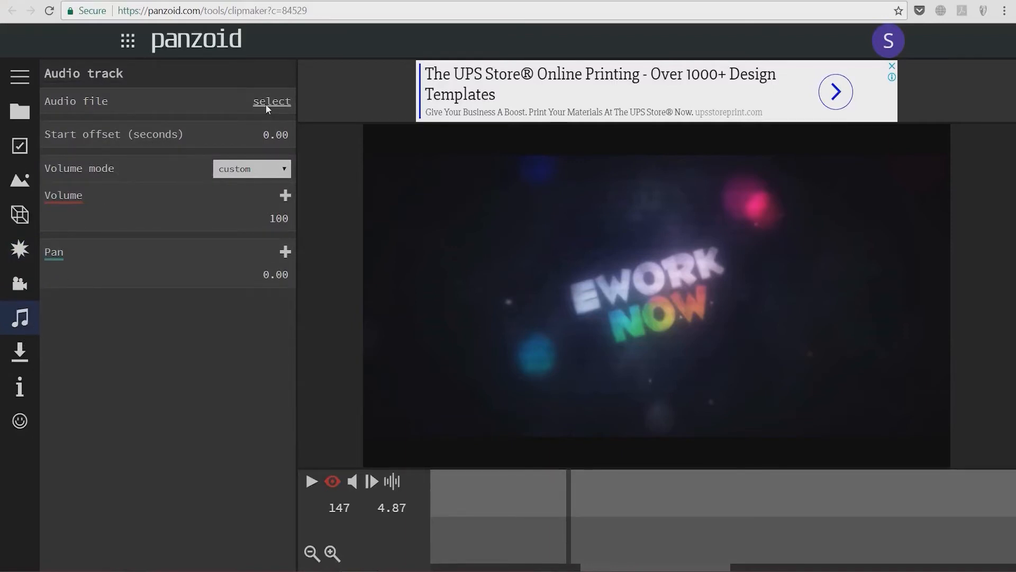
# - Browse for an audio file, cancel without choosing one, and return to 3D Objects
pyautogui.click(272, 102)
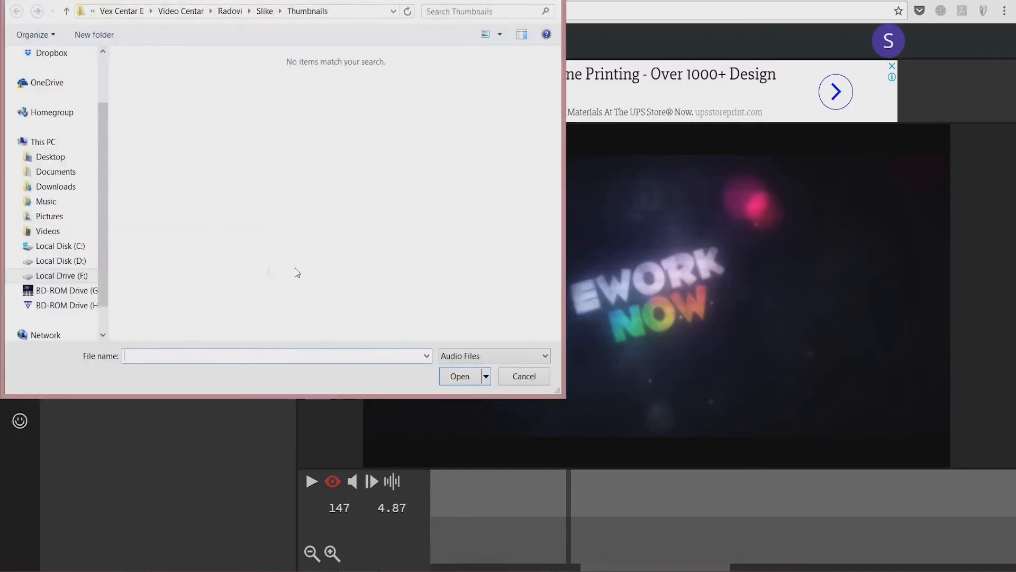
pyautogui.click(523, 376)
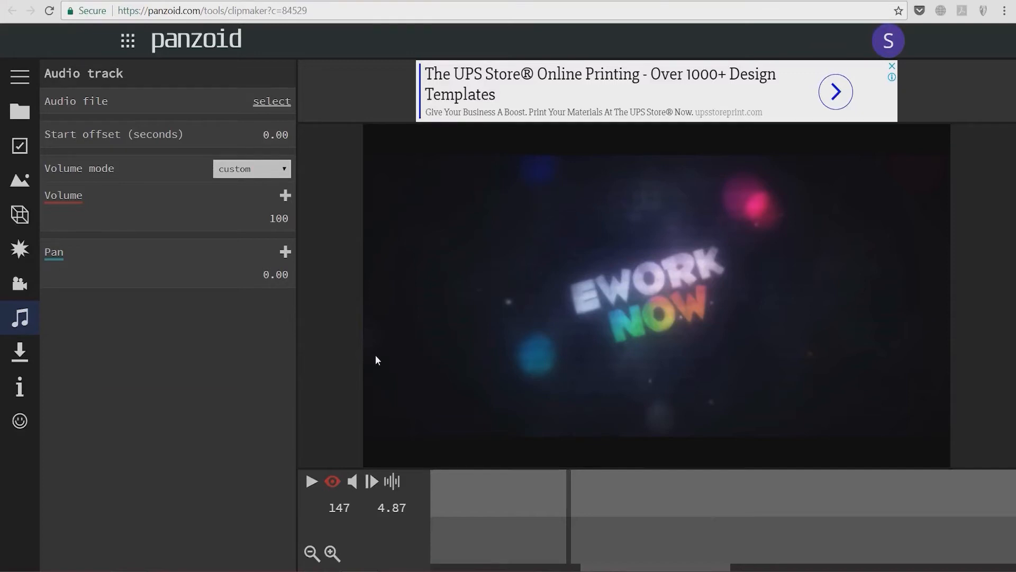
pyautogui.moveTo(373, 355)
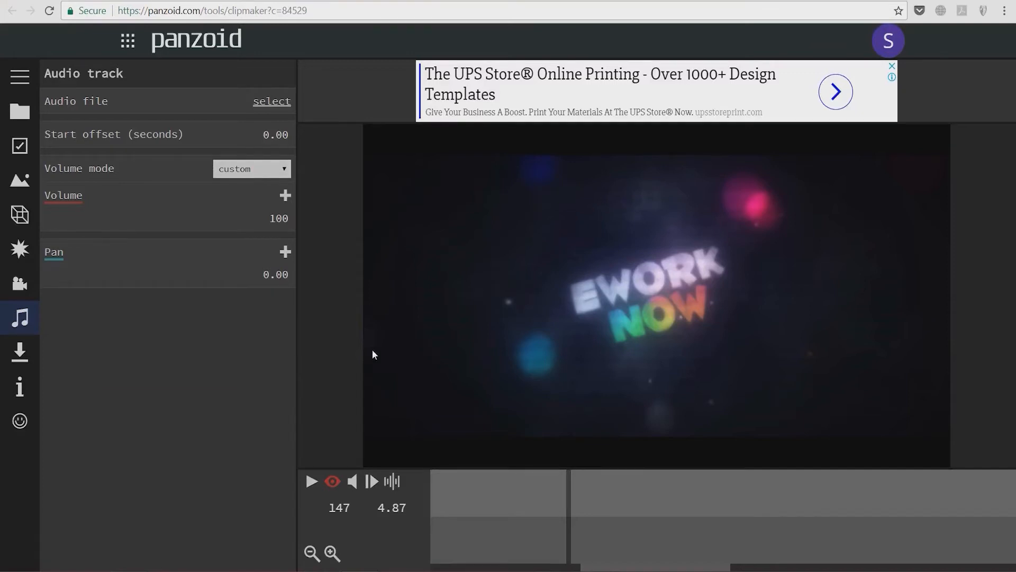
pyautogui.click(19, 213)
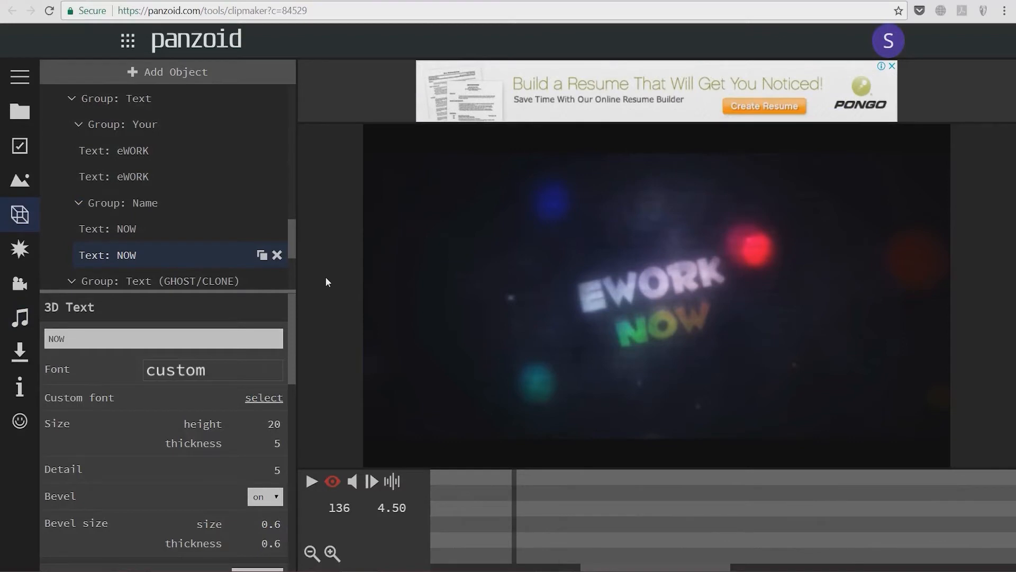
pyautogui.moveTo(324, 277)
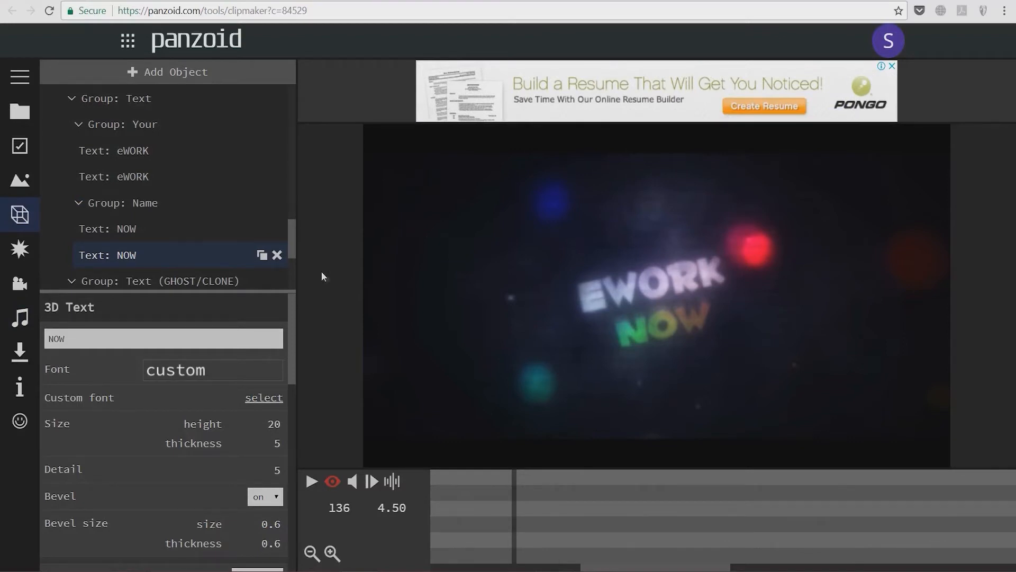
# - In Basic settings keep 1920x1080 resolution and choose 30 frame rate
pyautogui.click(20, 146)
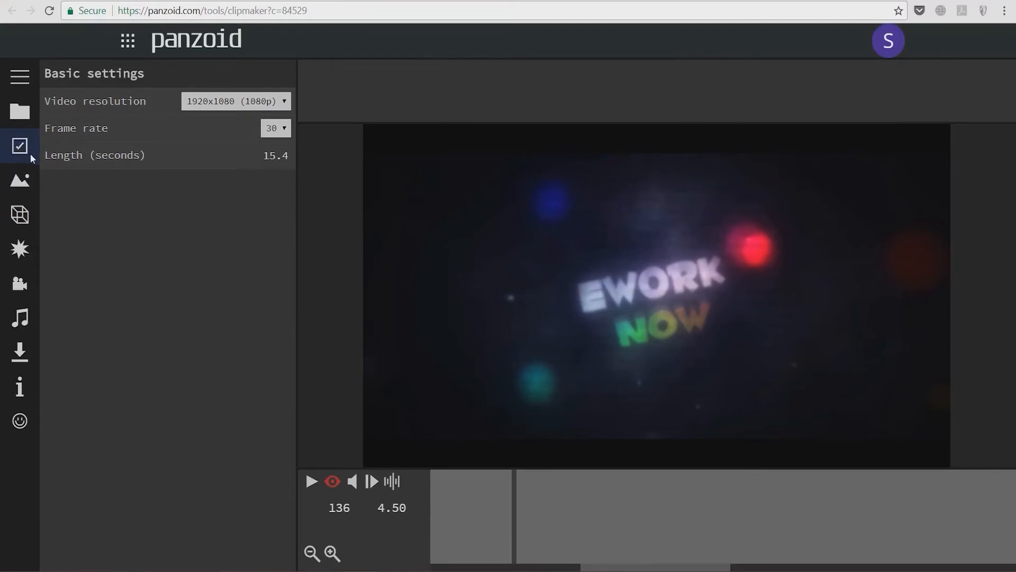
pyautogui.click(235, 101)
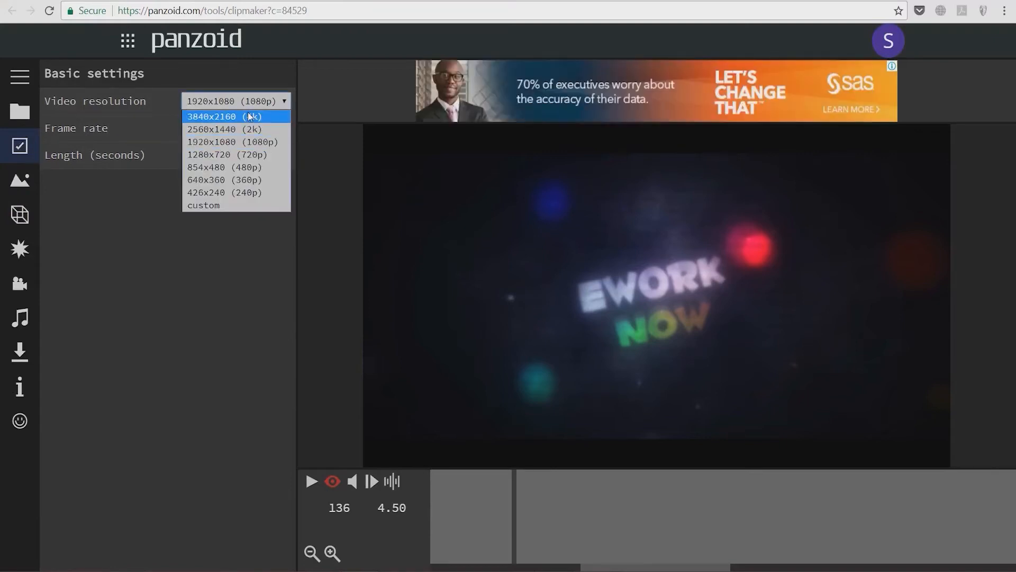
pyautogui.moveTo(236, 155)
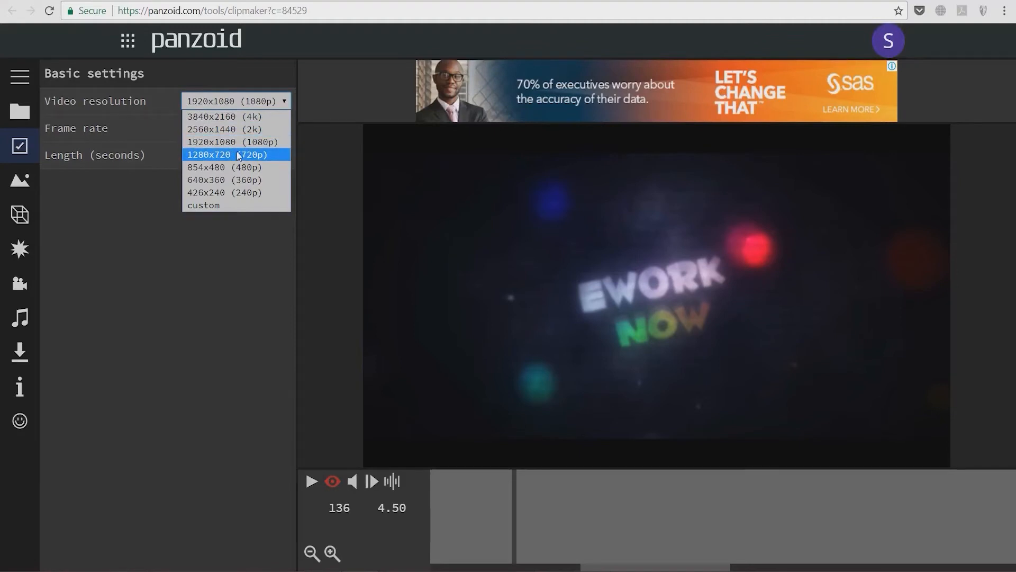
pyautogui.moveTo(239, 117)
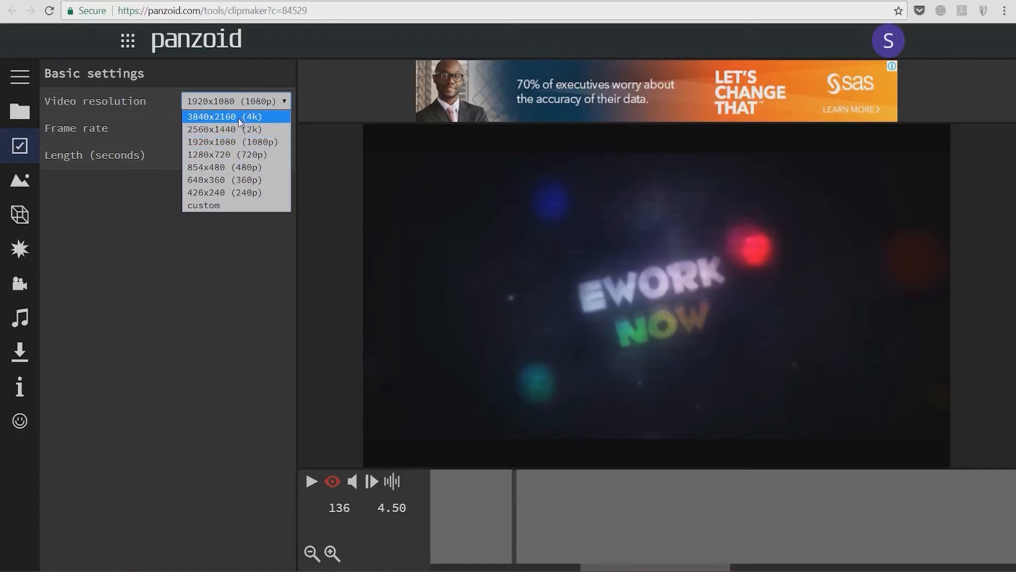
pyautogui.moveTo(236, 129)
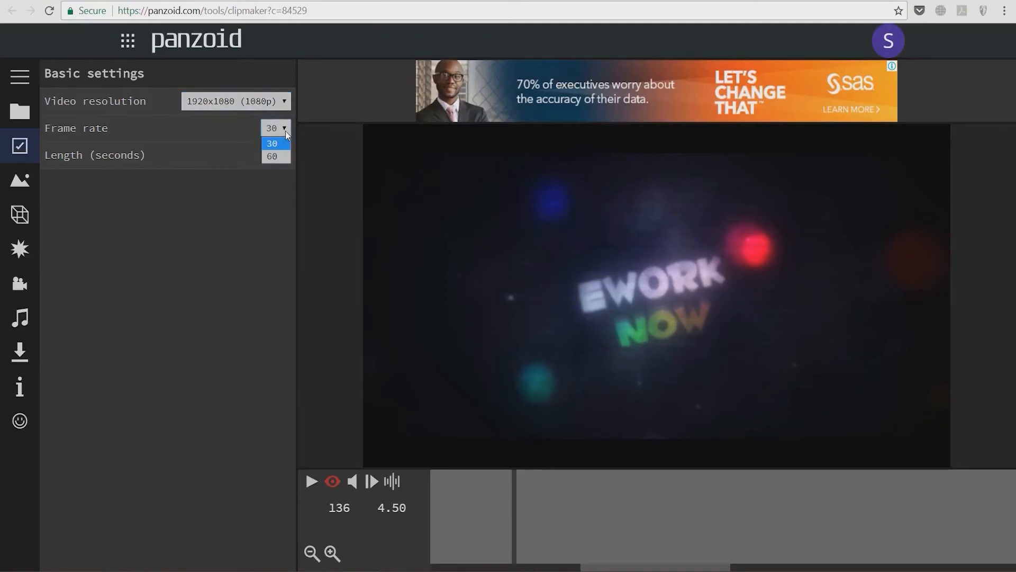
pyautogui.click(271, 143)
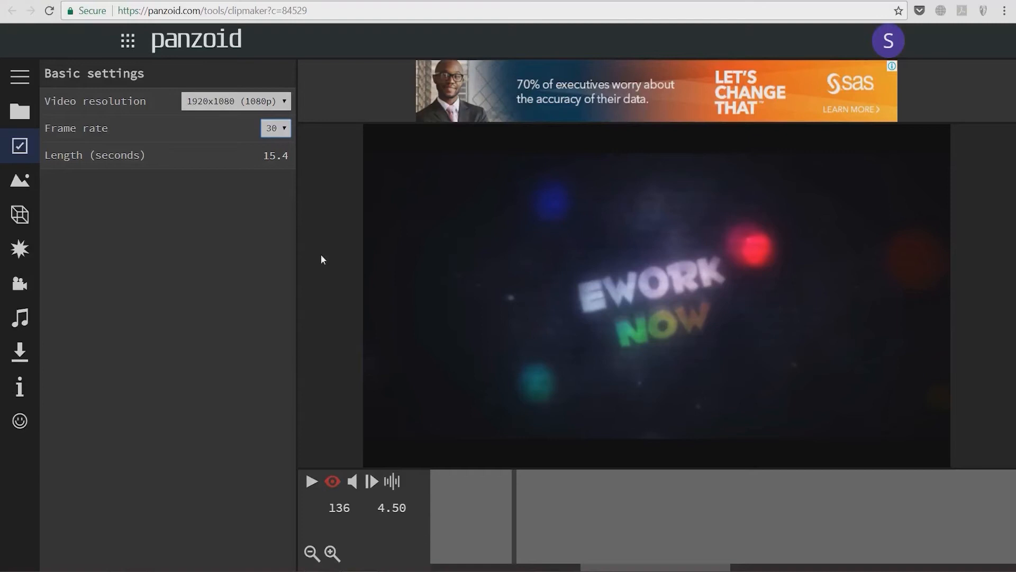
pyautogui.moveTo(314, 276)
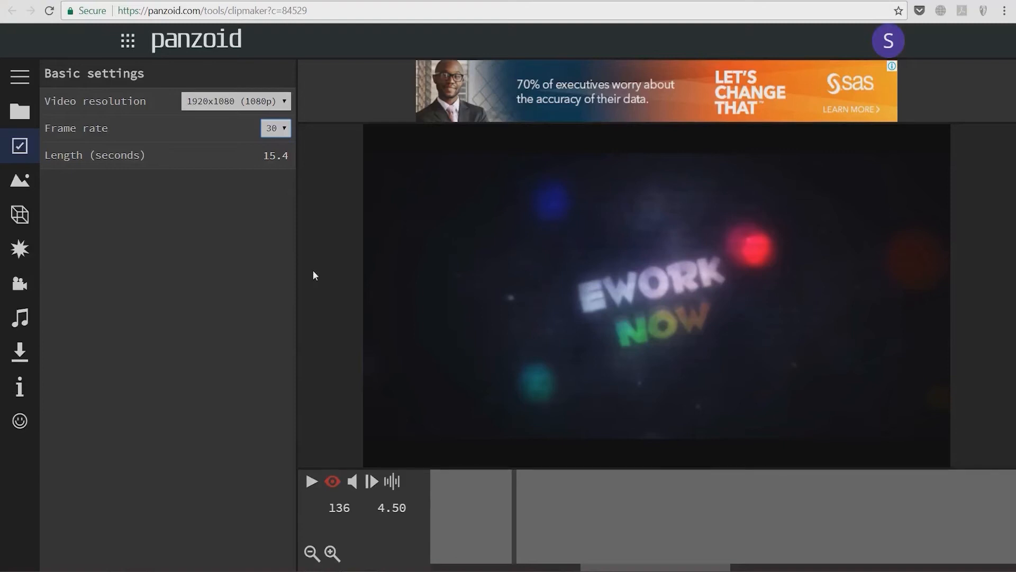
pyautogui.moveTo(305, 282)
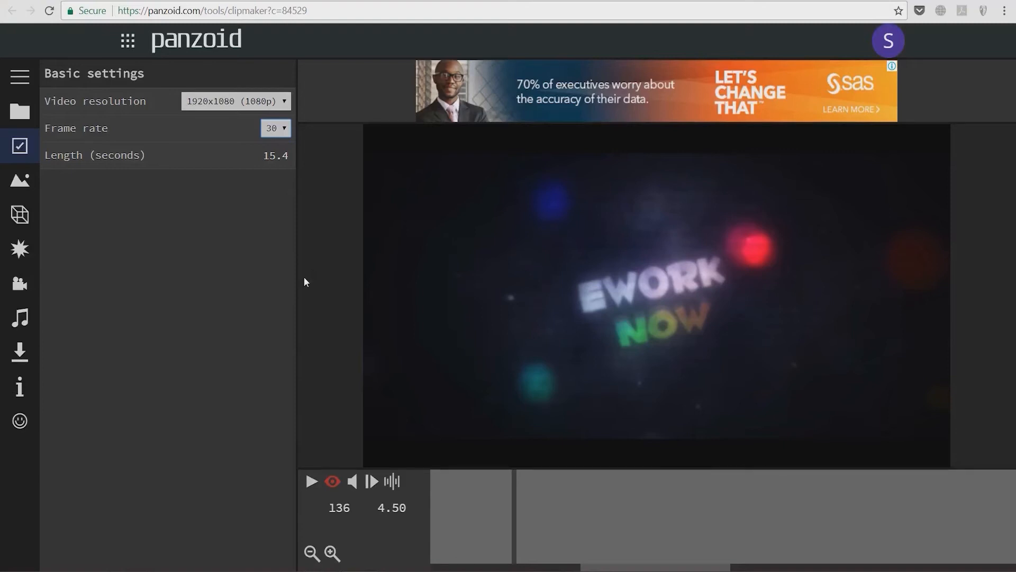
pyautogui.tripleClick(275, 154)
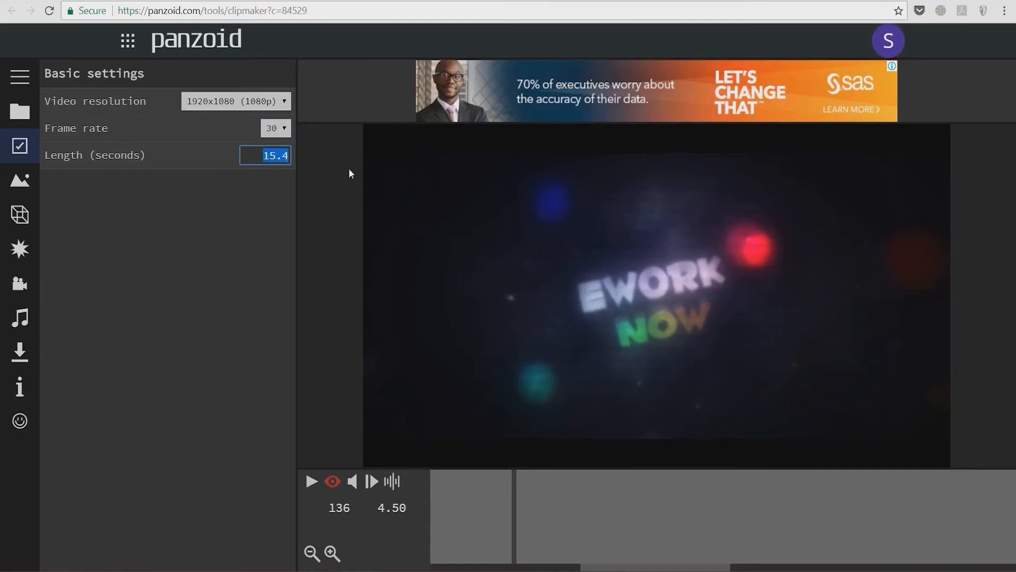
pyautogui.moveTo(330, 307)
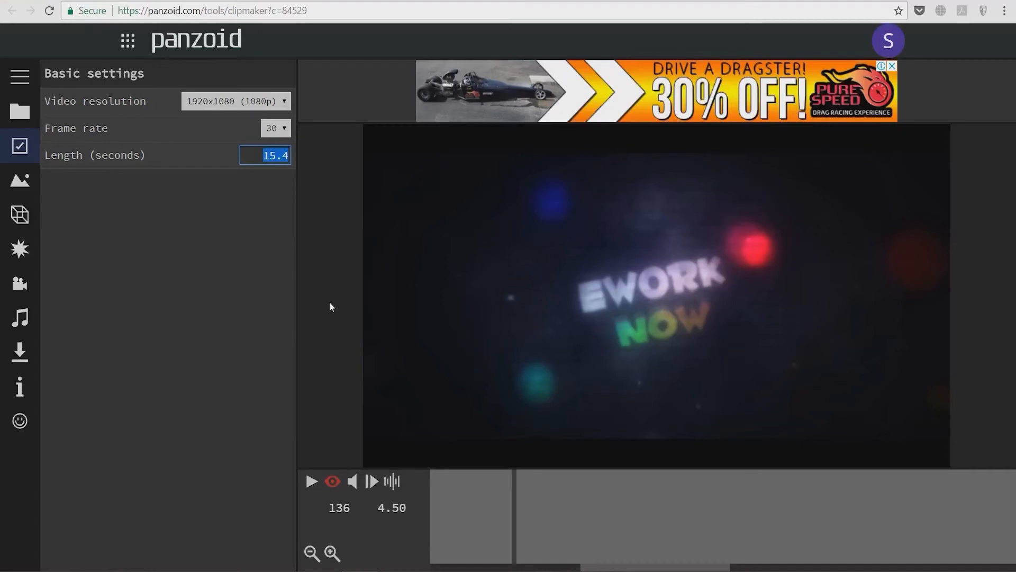
pyautogui.moveTo(317, 288)
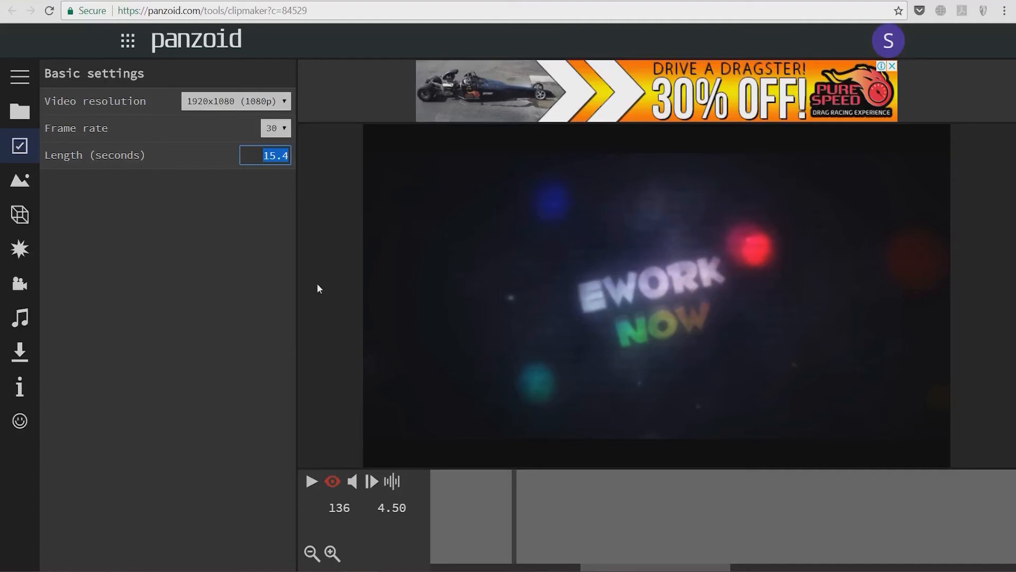
pyautogui.moveTo(238, 318)
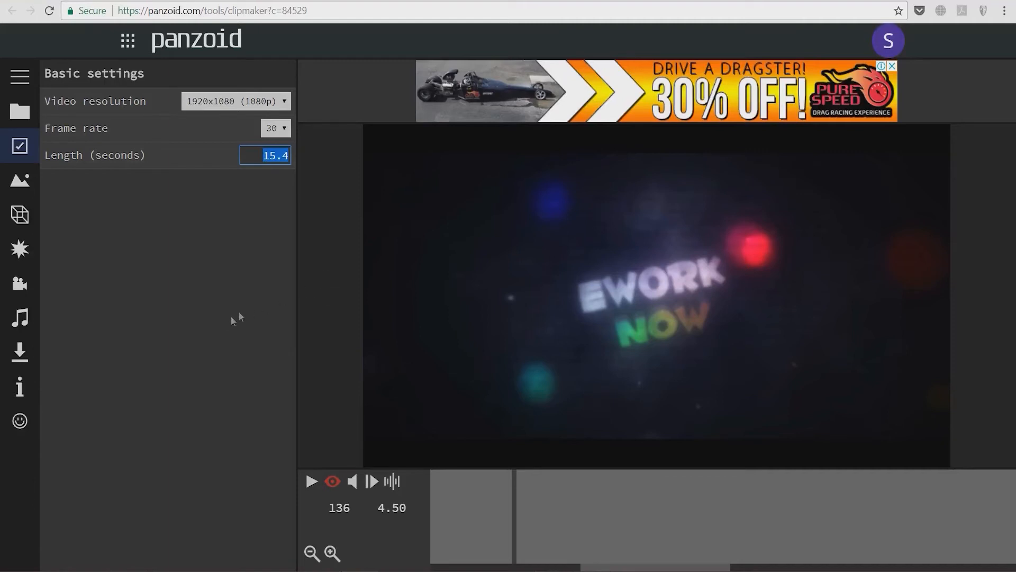
pyautogui.moveTo(19, 350)
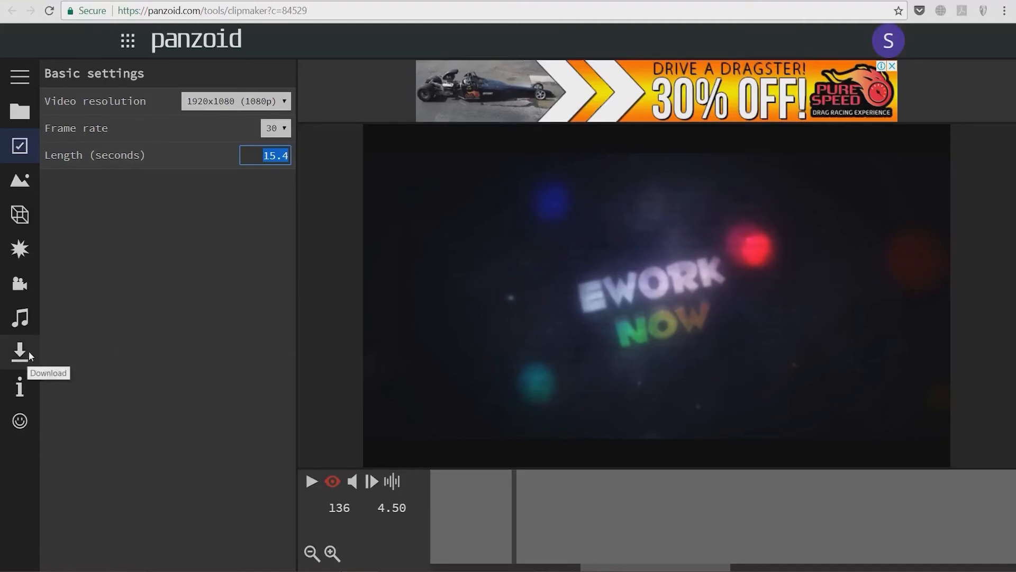
# - In the download panel keep balanced mode and choose .mkv (vp8/opus) format
pyautogui.click(19, 350)
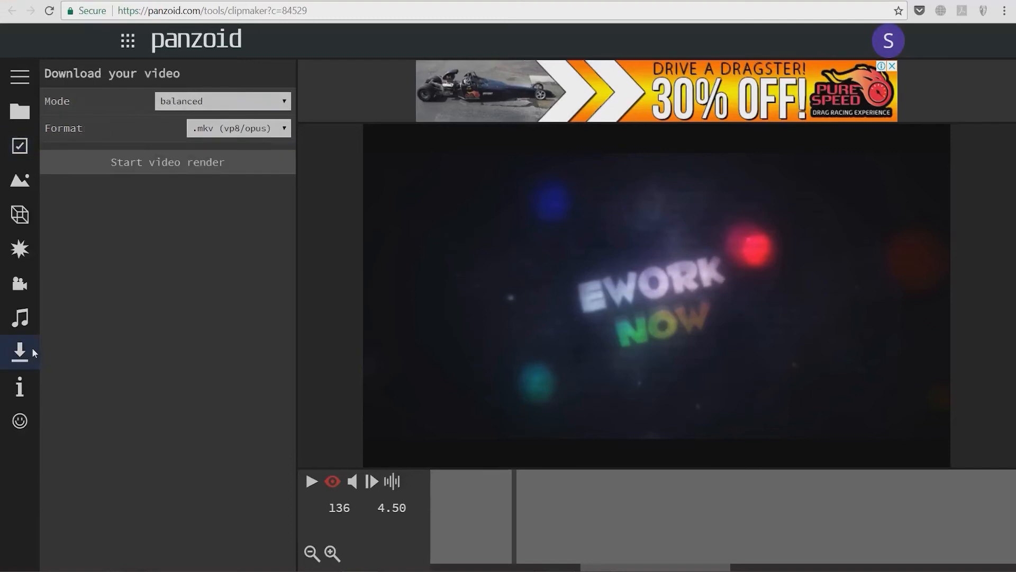
pyautogui.click(222, 101)
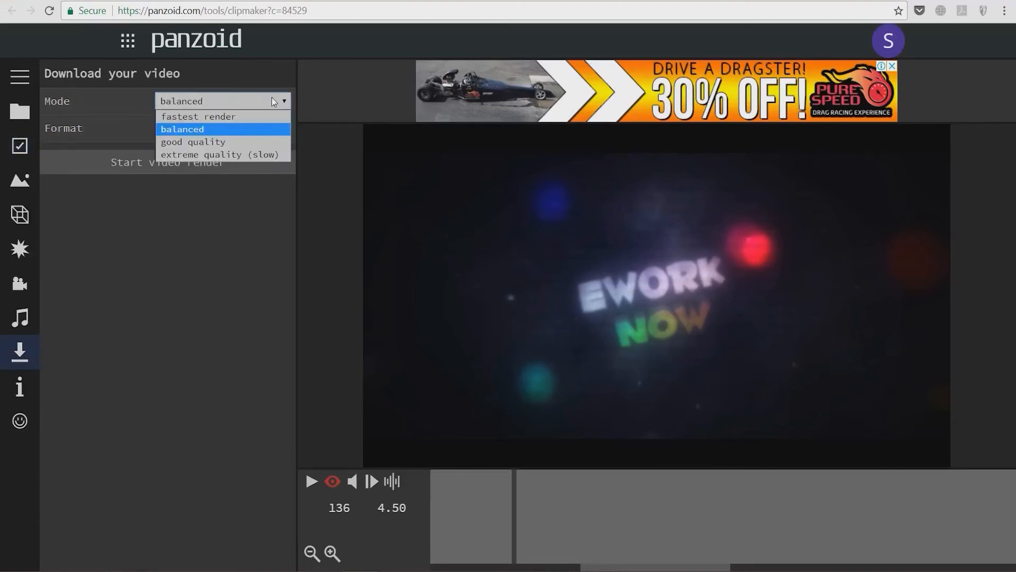
pyautogui.moveTo(247, 155)
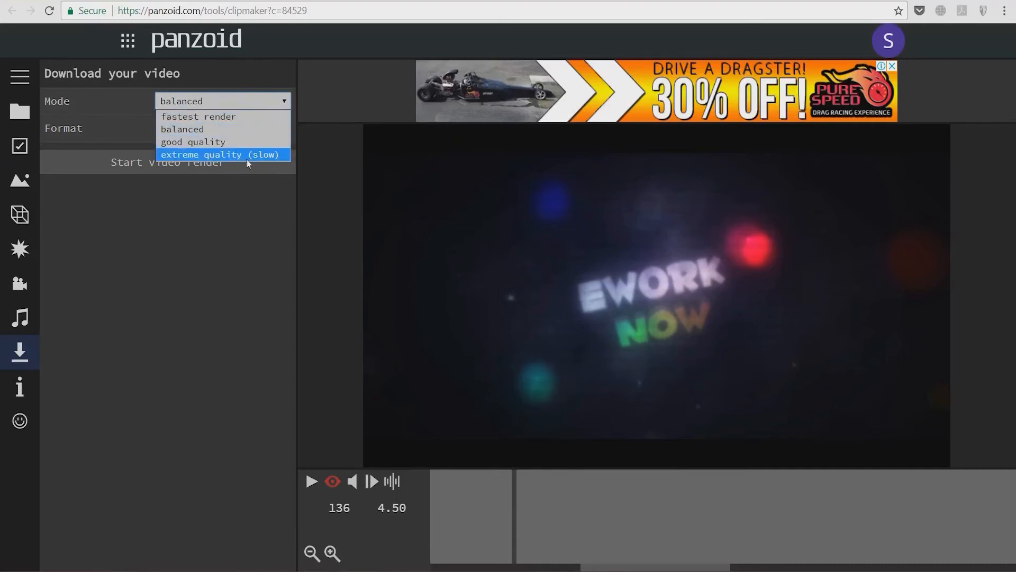
pyautogui.moveTo(245, 140)
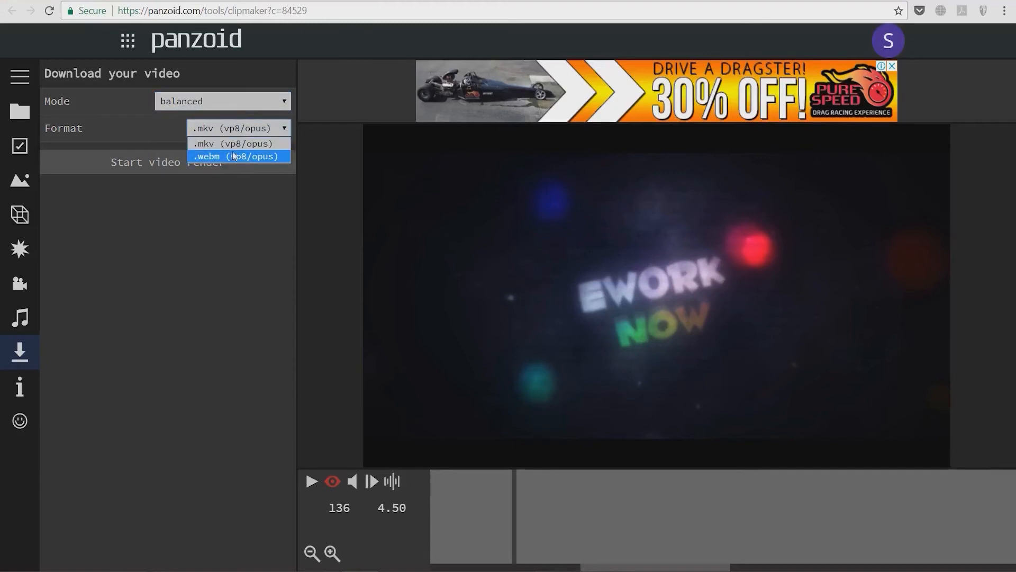
pyautogui.click(232, 143)
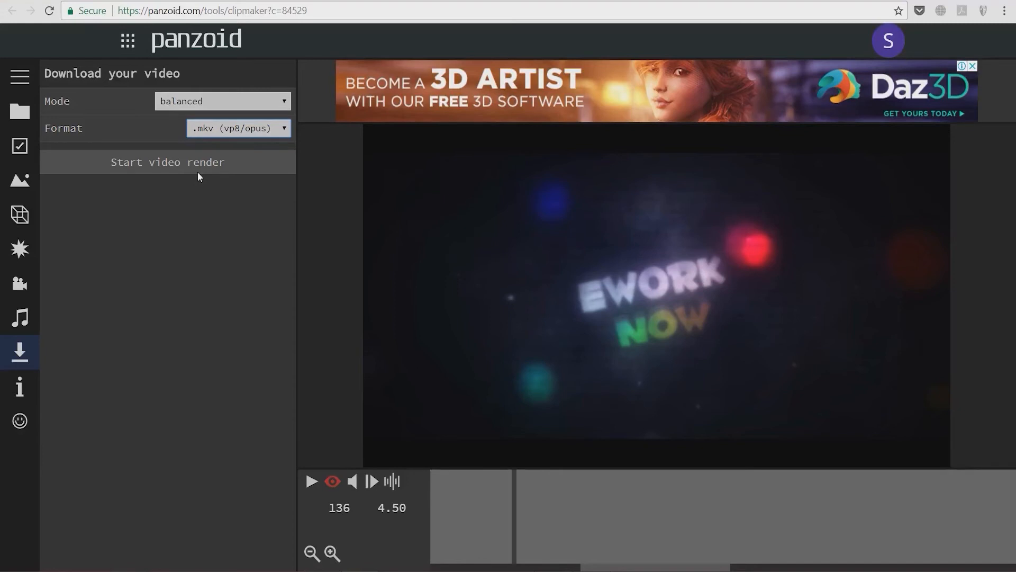
# - Render the intro, allow file storage, and download the finished video.mkv
pyautogui.click(167, 162)
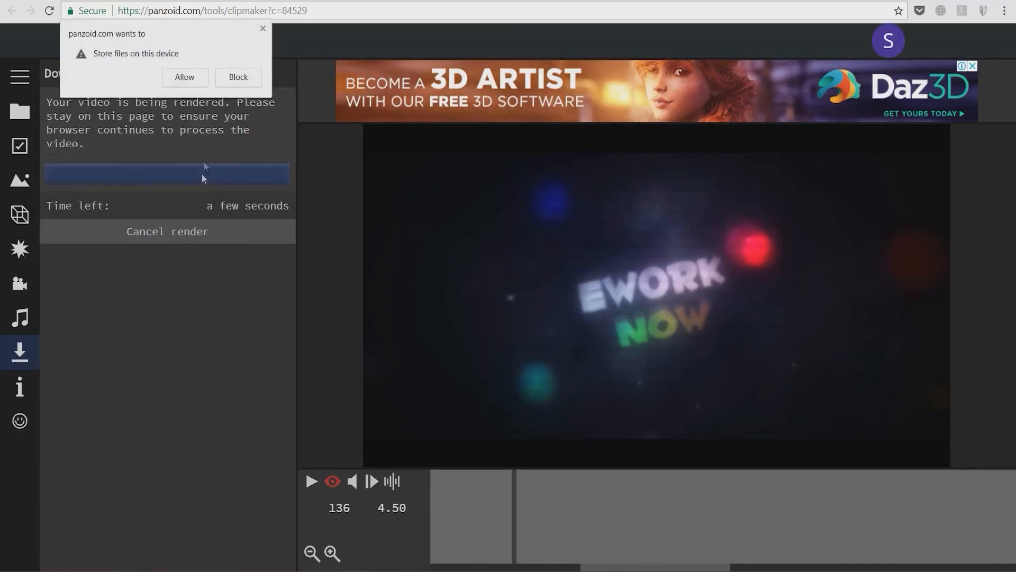
pyautogui.click(237, 77)
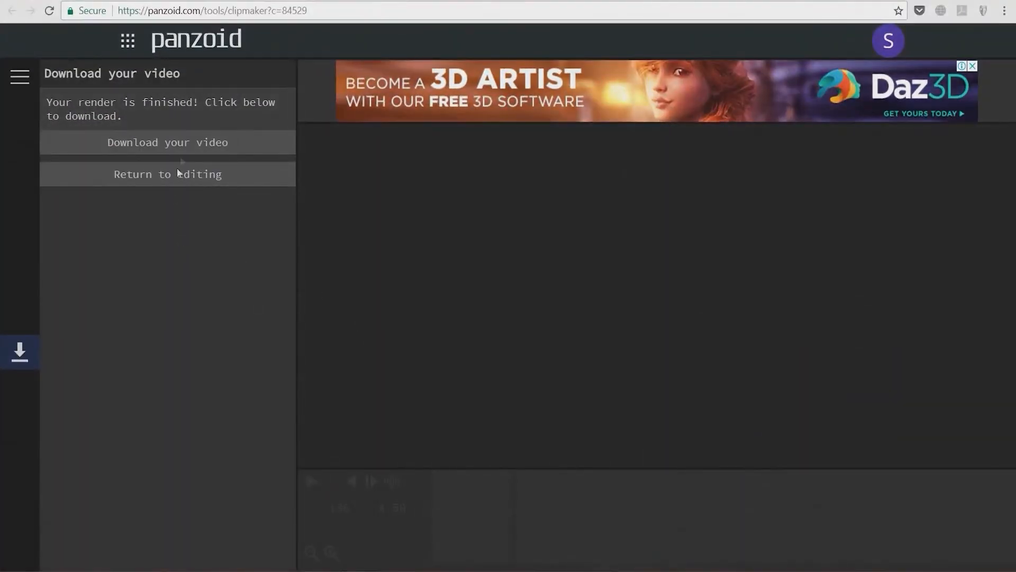
pyautogui.click(167, 142)
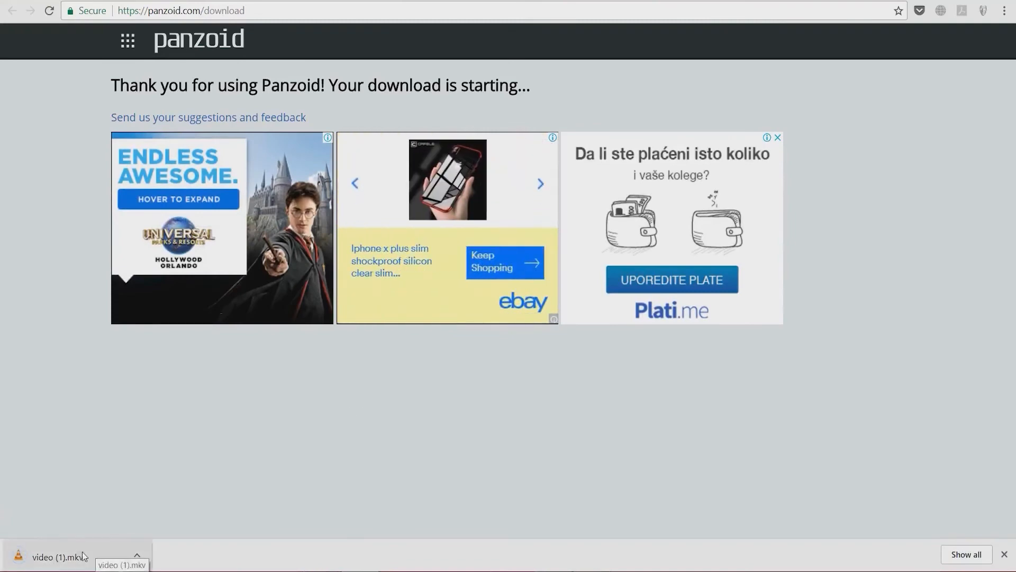
pyautogui.moveTo(407, 265)
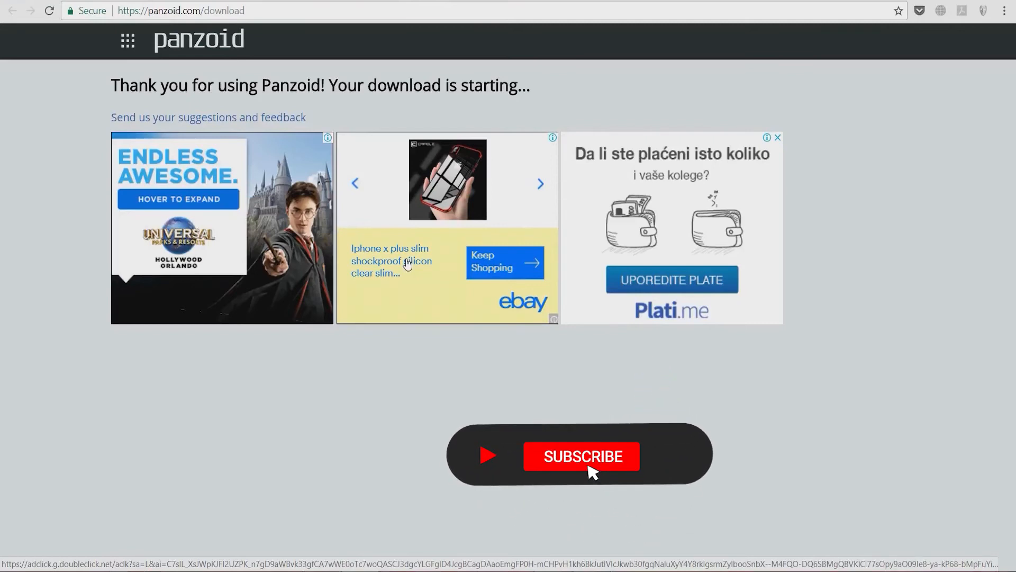
# - Wait on the download page while video (1).mkv lands in Chrome's download bar
pyautogui.click(581, 456)
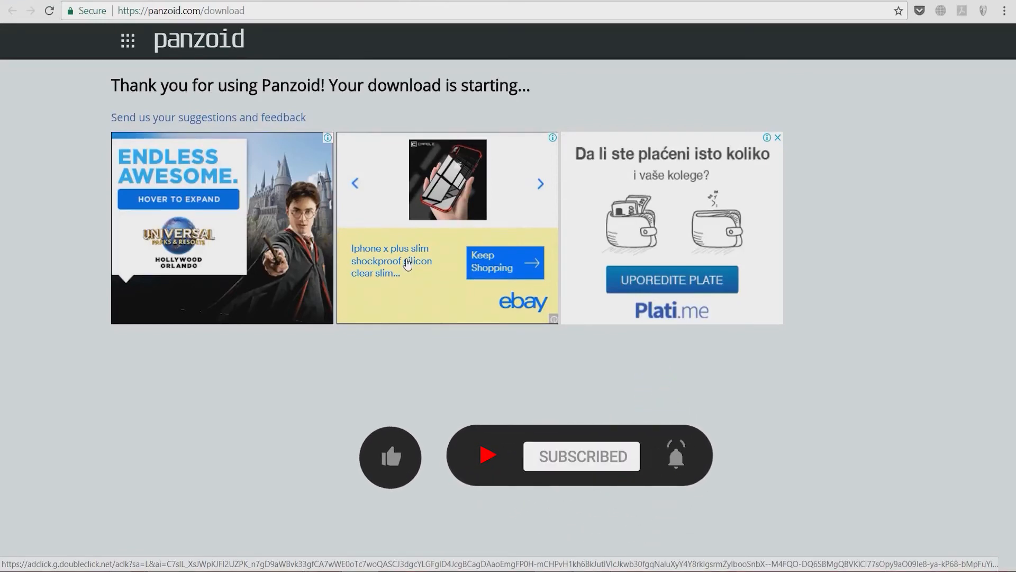
pyautogui.click(391, 456)
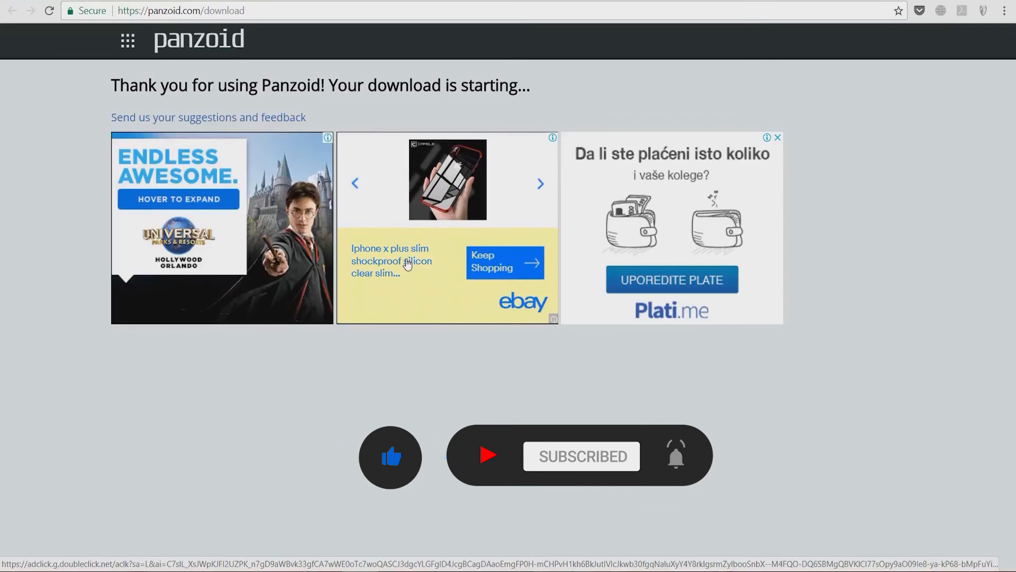
pyautogui.moveTo(430, 242)
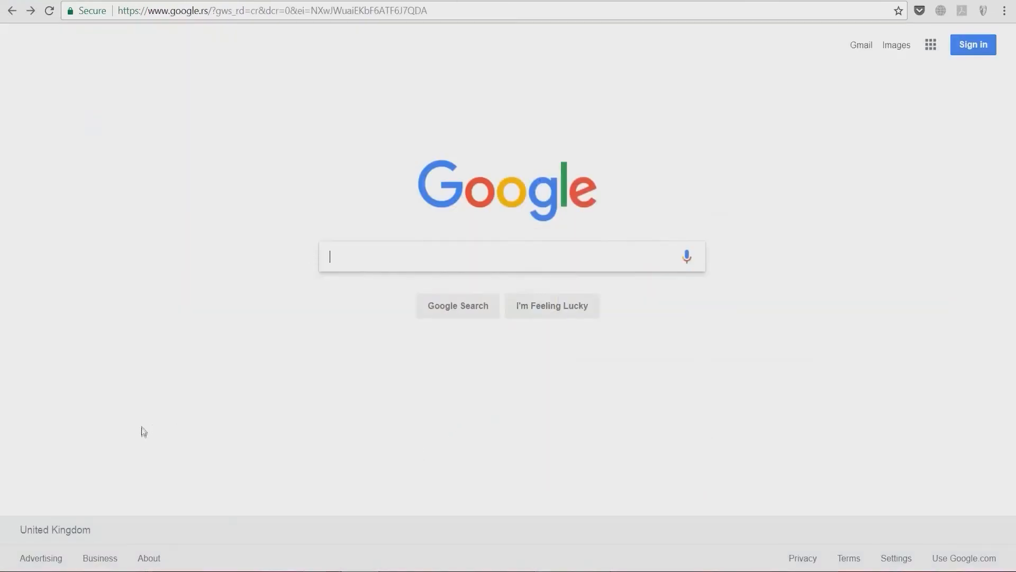
# - Search Google for 'mkv to mp4' and open the Online-Convert video to MP4 result
pyautogui.write('mk')
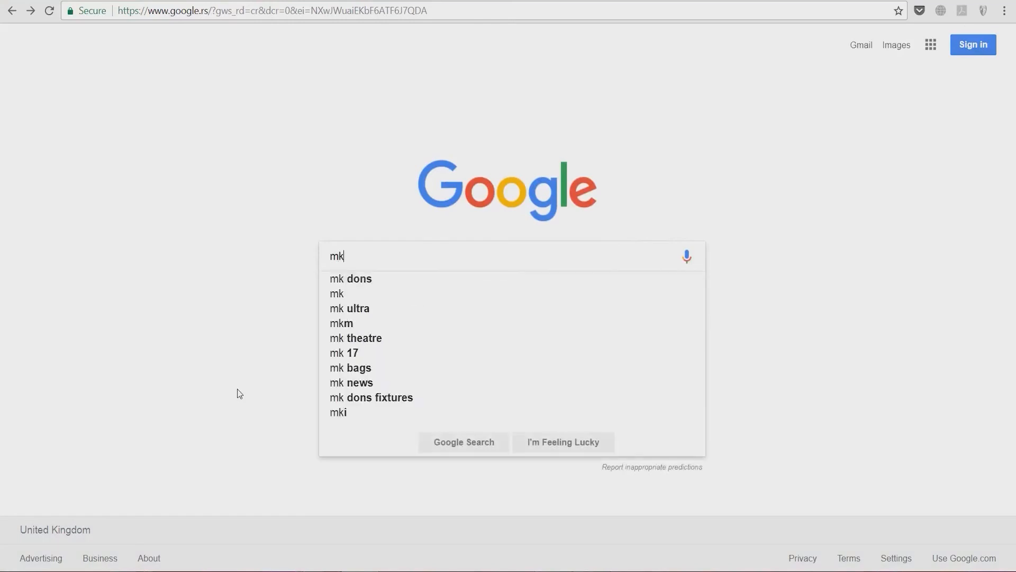
pyautogui.write('v to mp4')
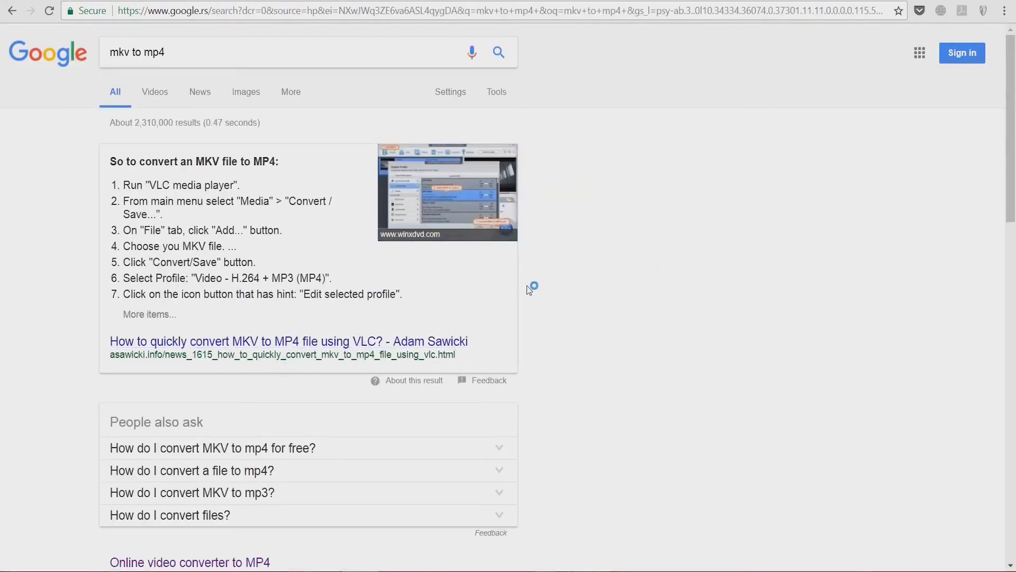
pyautogui.scroll(-3)
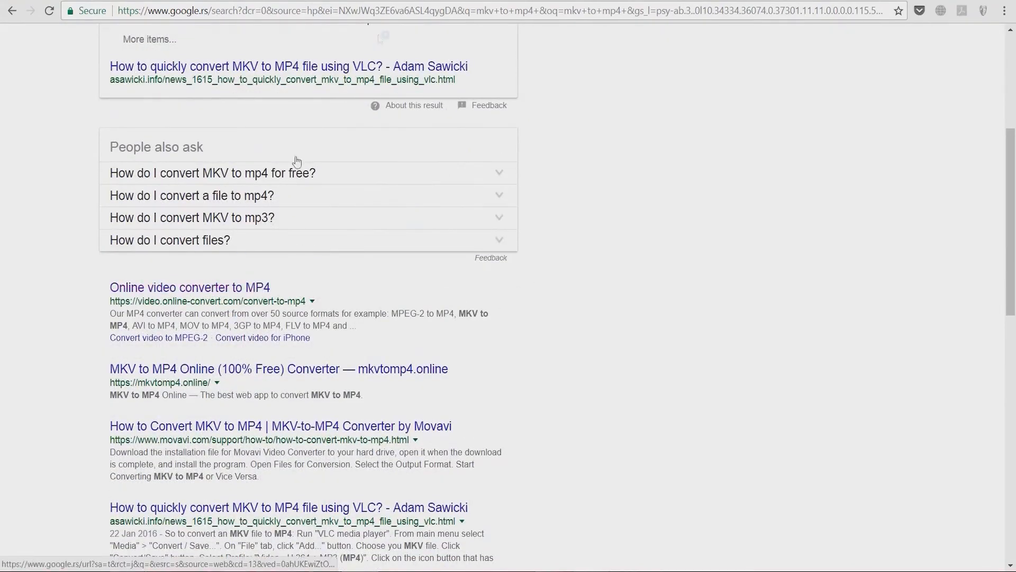
pyautogui.click(189, 287)
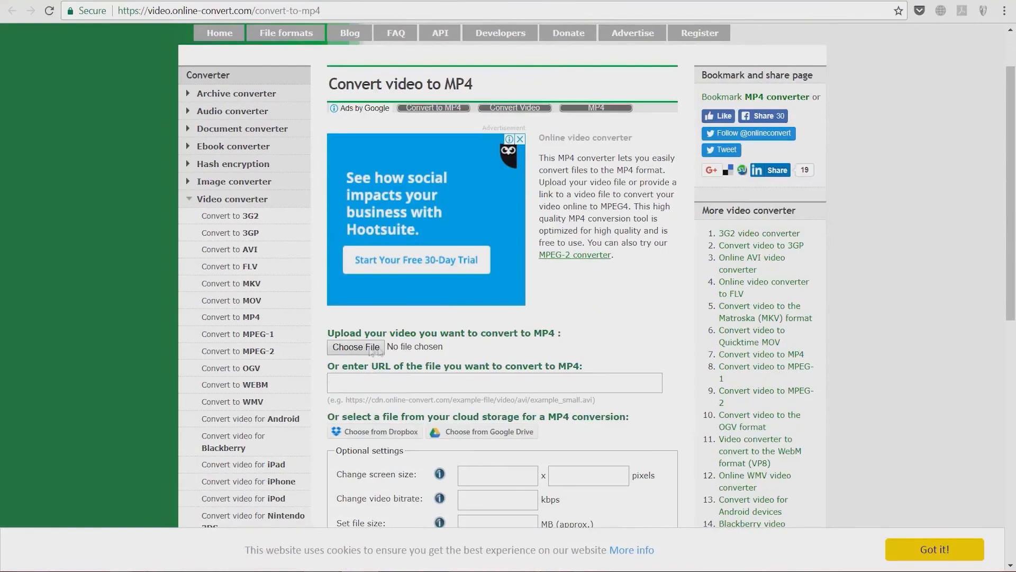
# - Upload video (1).mkv from Downloads and start its conversion to MP4
pyautogui.click(356, 348)
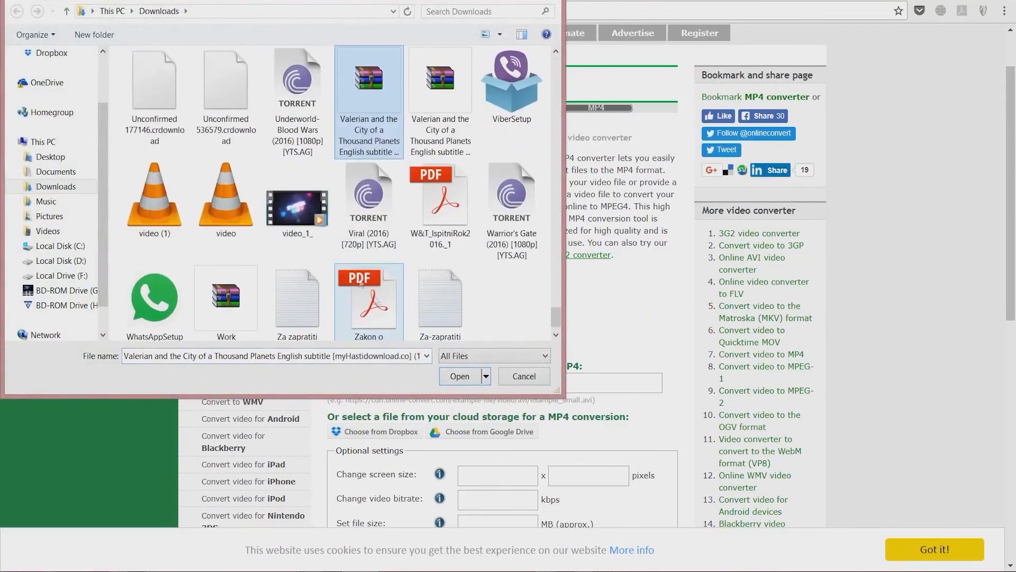
pyautogui.click(459, 376)
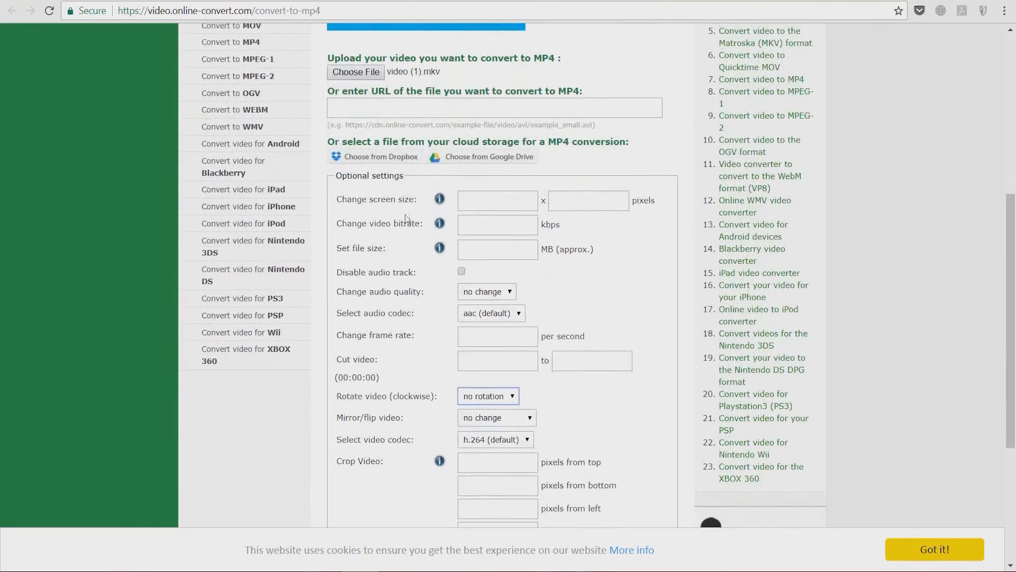
pyautogui.scroll(-3)
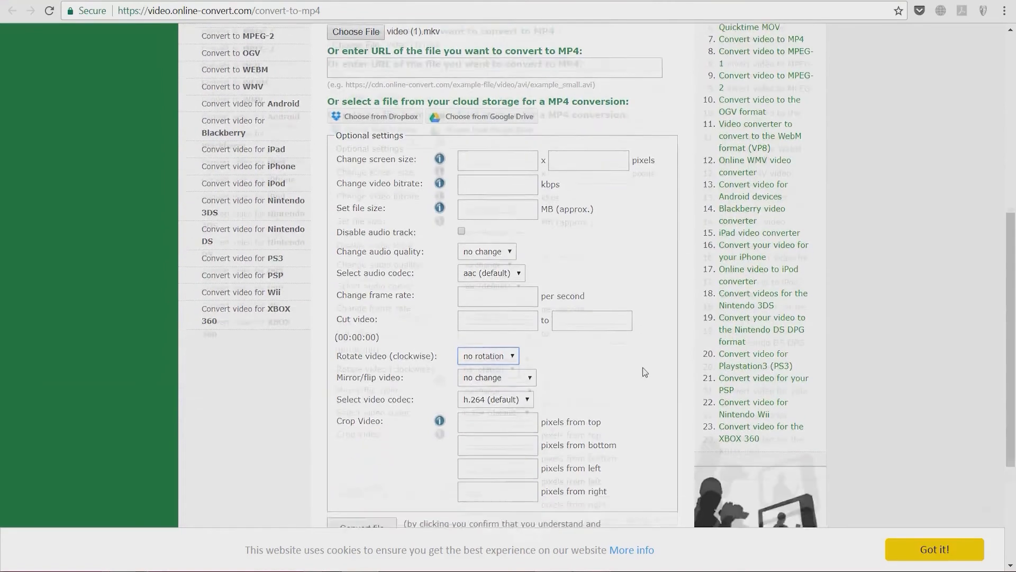
pyautogui.scroll(-3)
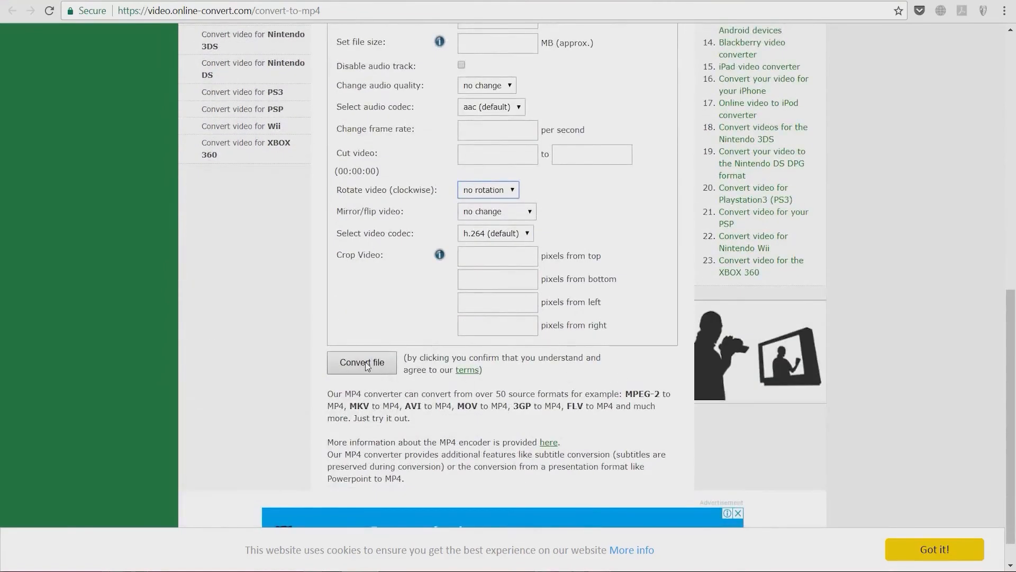
pyautogui.click(362, 362)
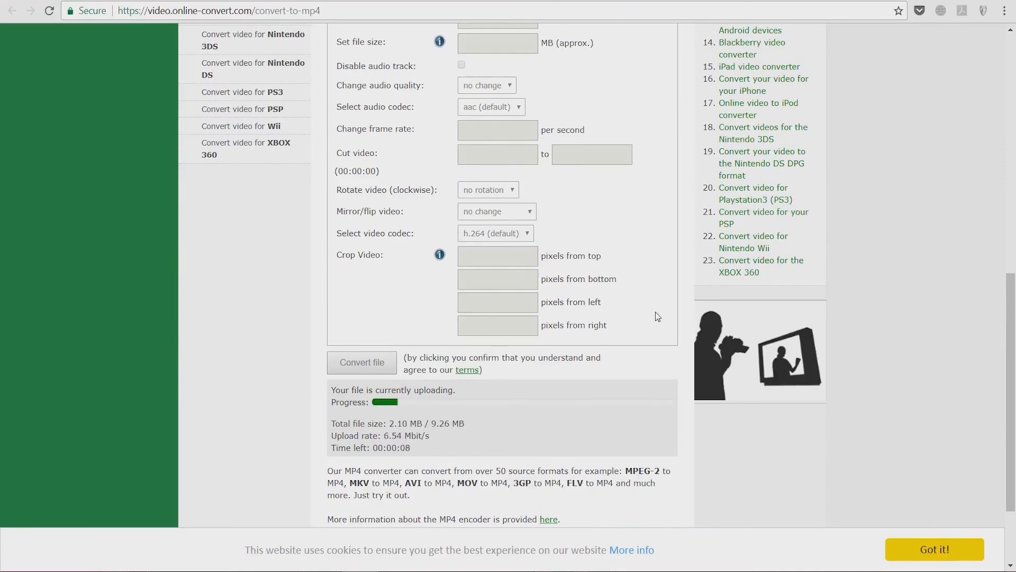
pyautogui.click(362, 363)
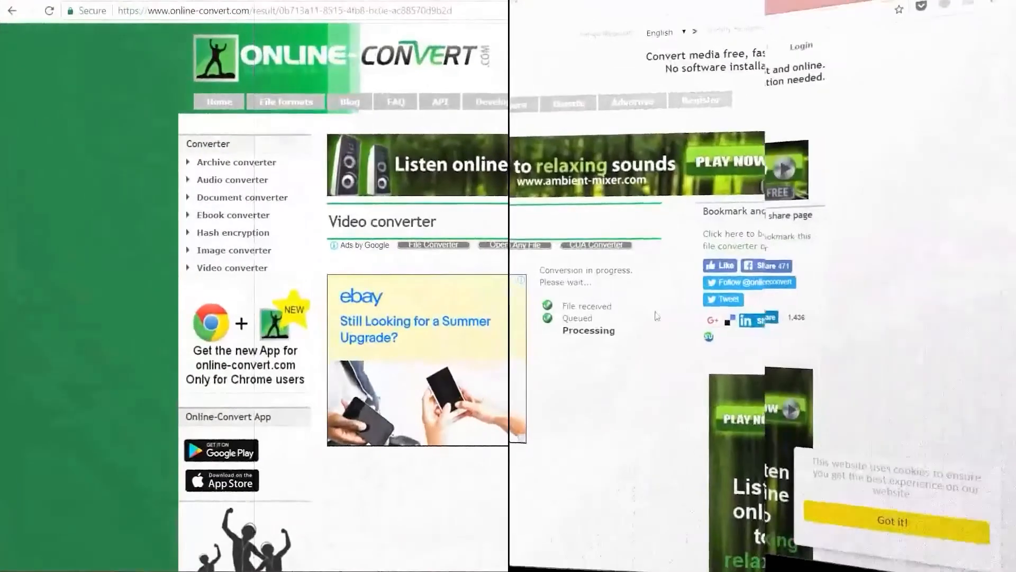